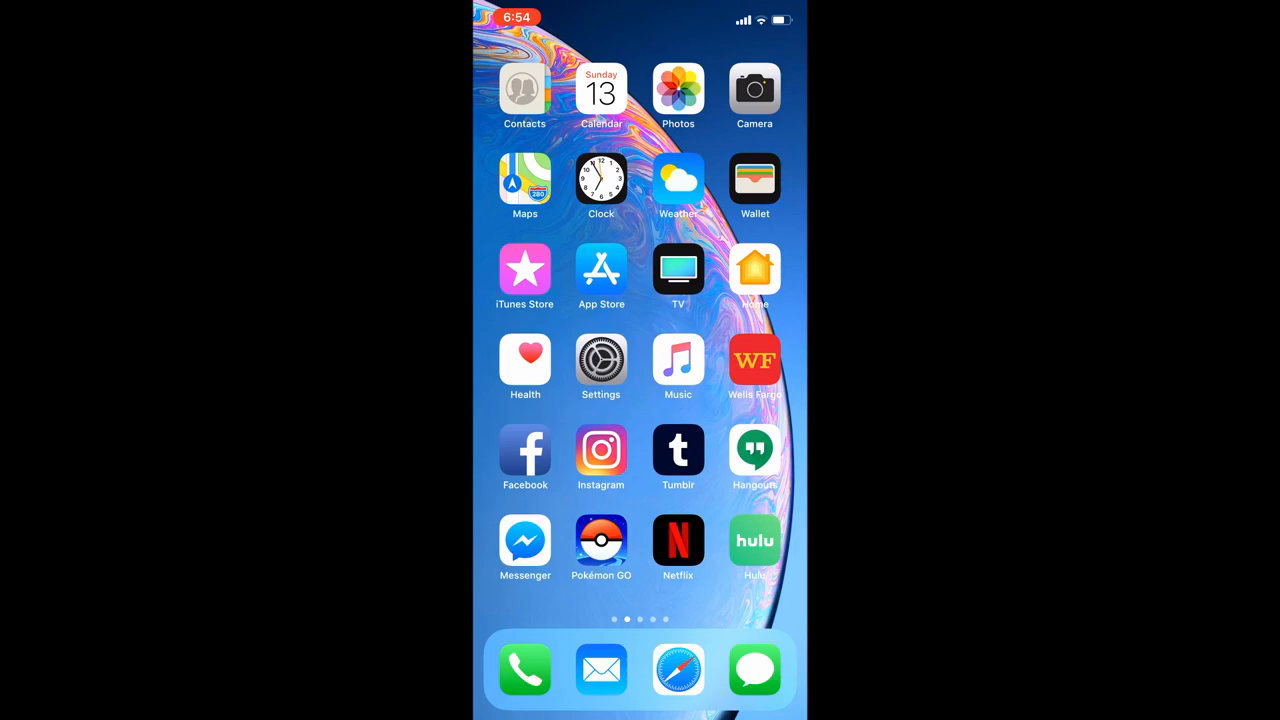
Drag the fox Animoji sticker onto the 'Hi' bubble in Messages, then go home
click(754, 669)
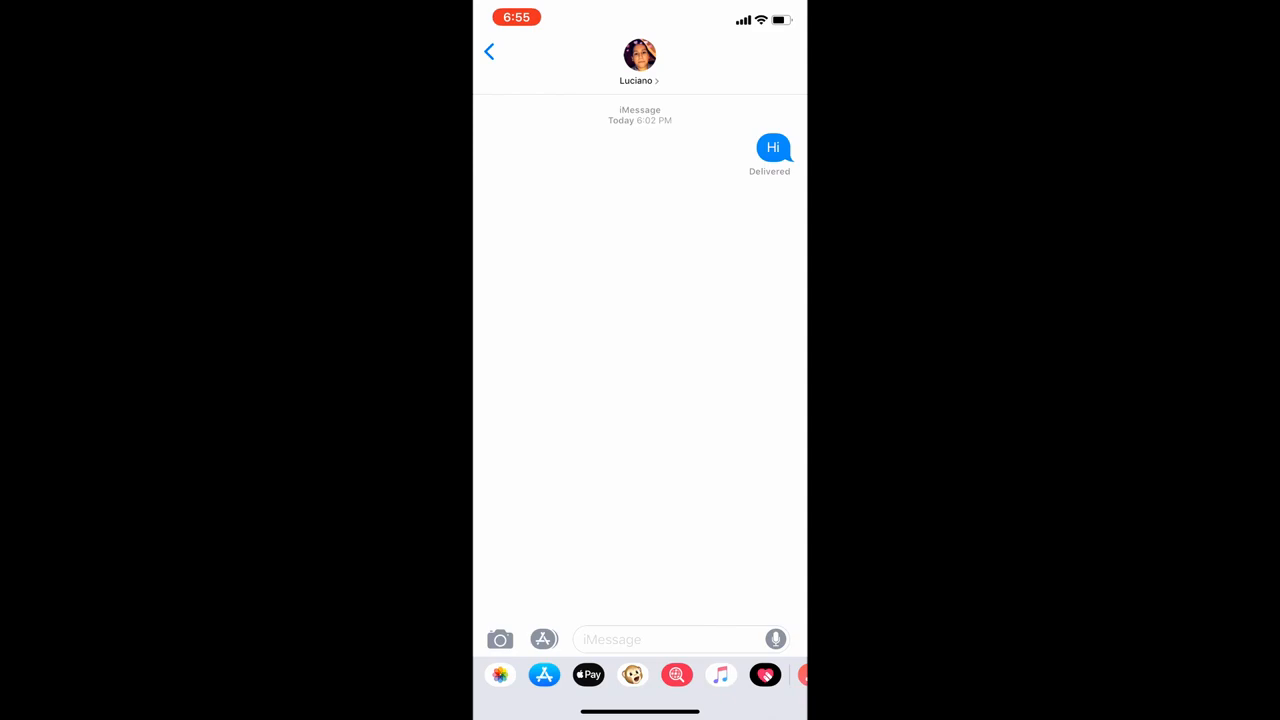
click(632, 674)
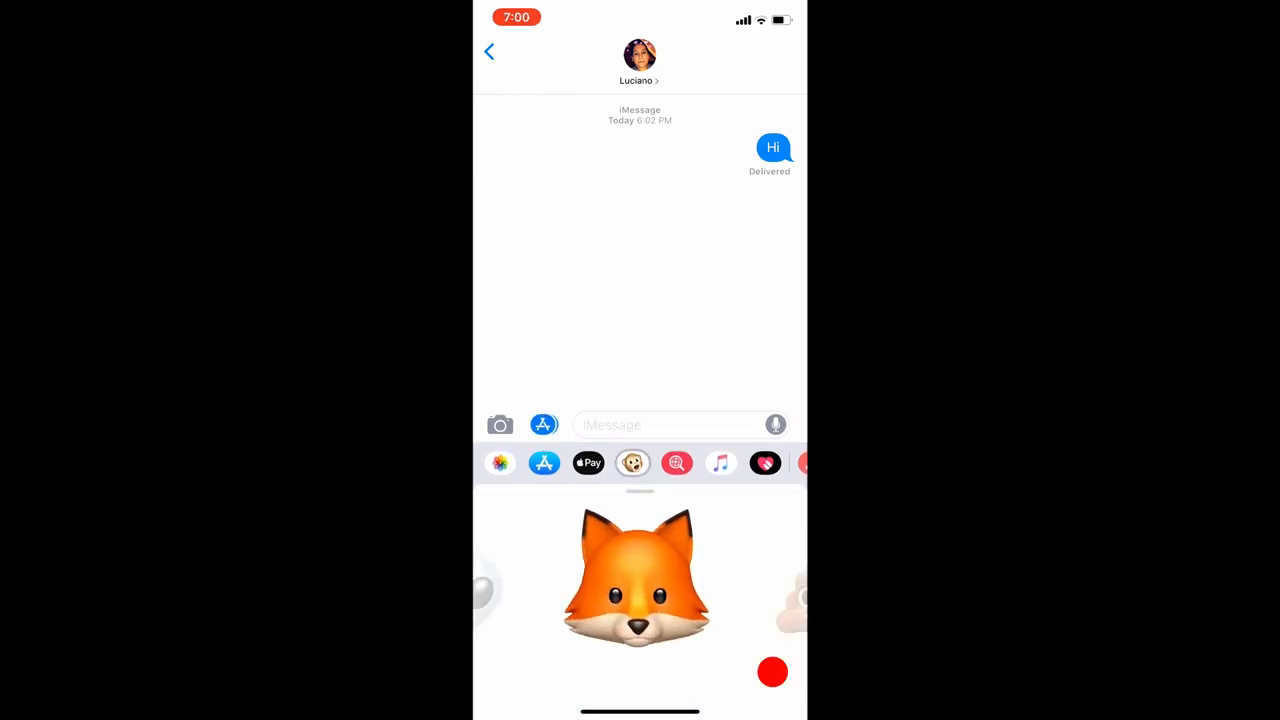
click(772, 671)
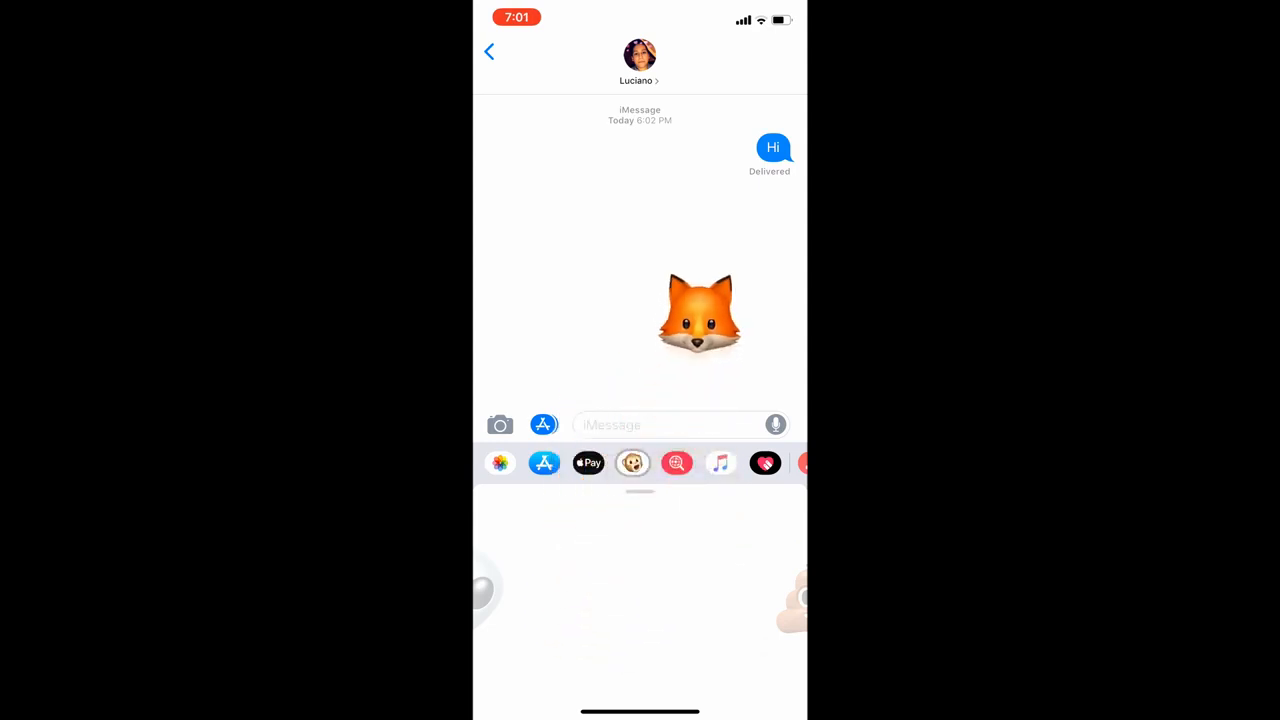
drag(700, 315, 745, 145)
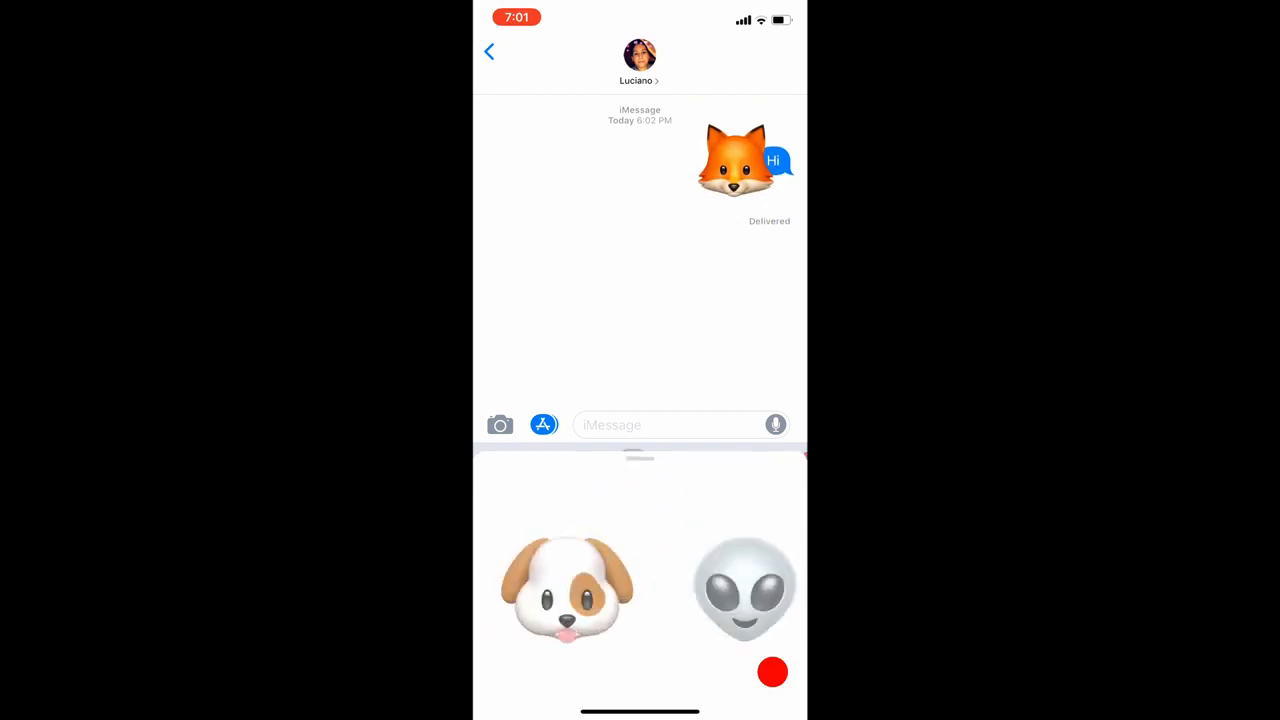
scroll(left, 3)
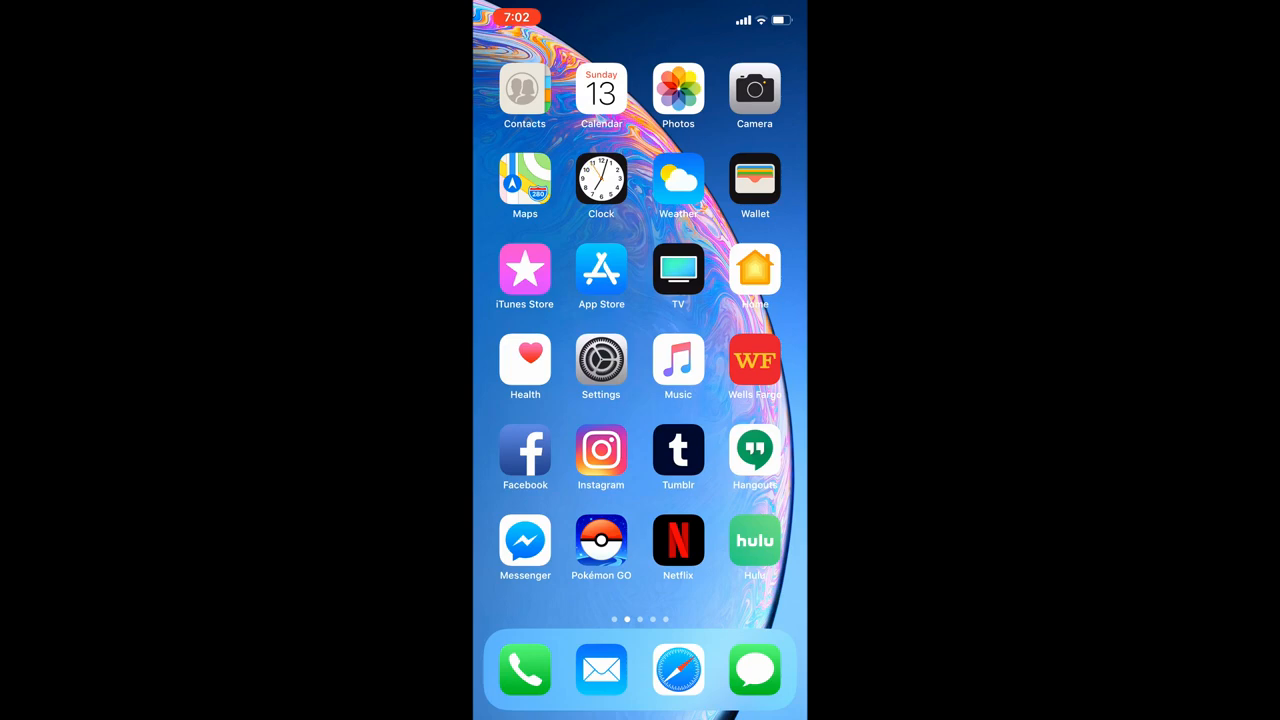
Hide the first food photo in the Focos album via Share > Hide Photo, then go home
click(678, 96)
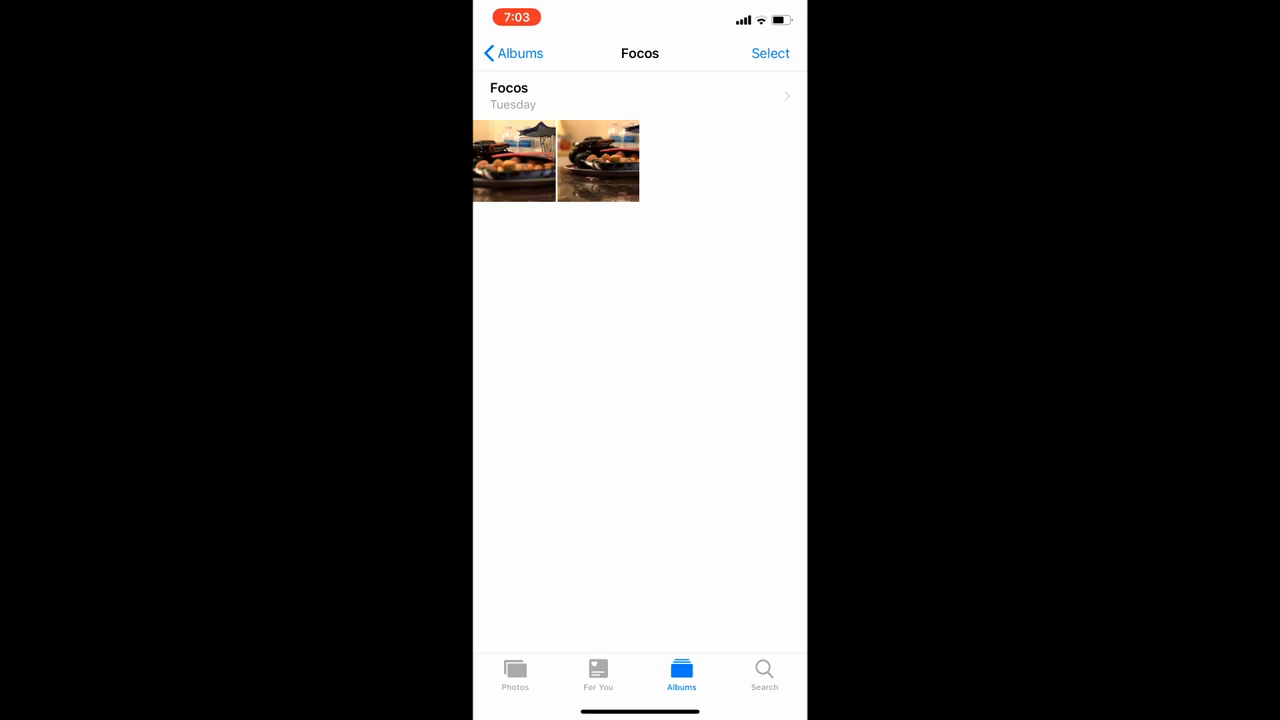
click(514, 160)
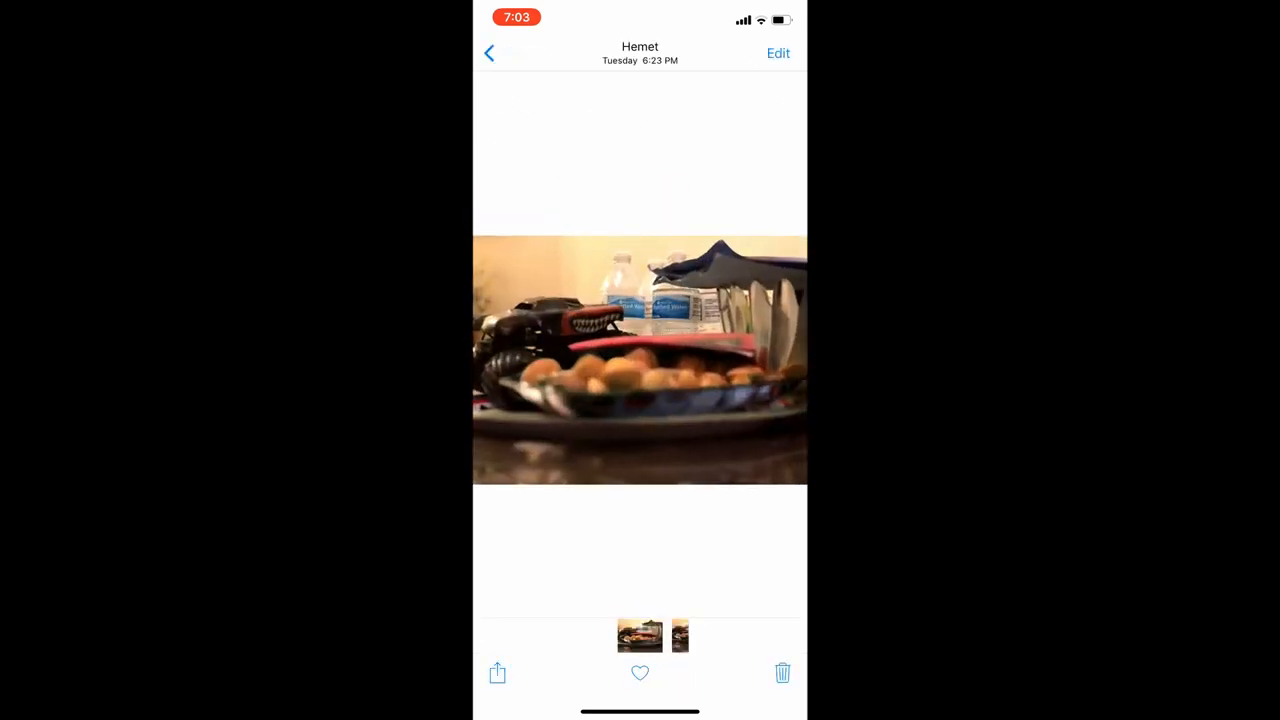
click(497, 672)
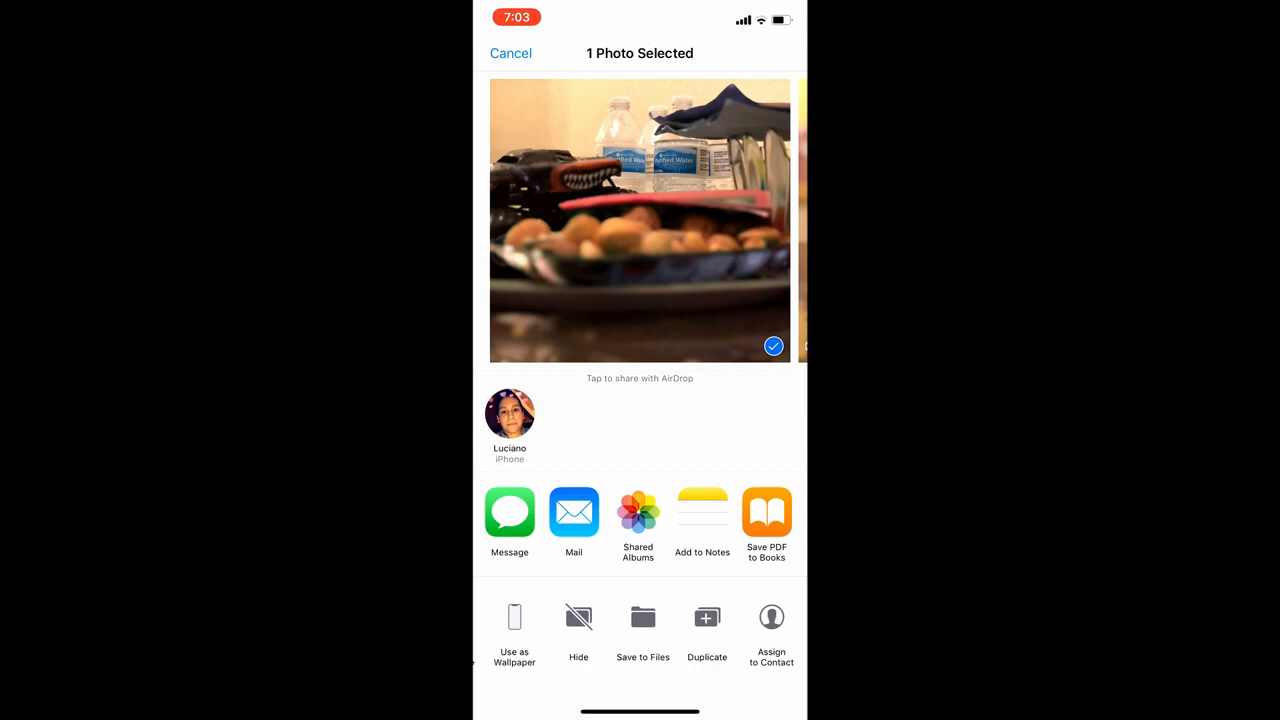
click(578, 617)
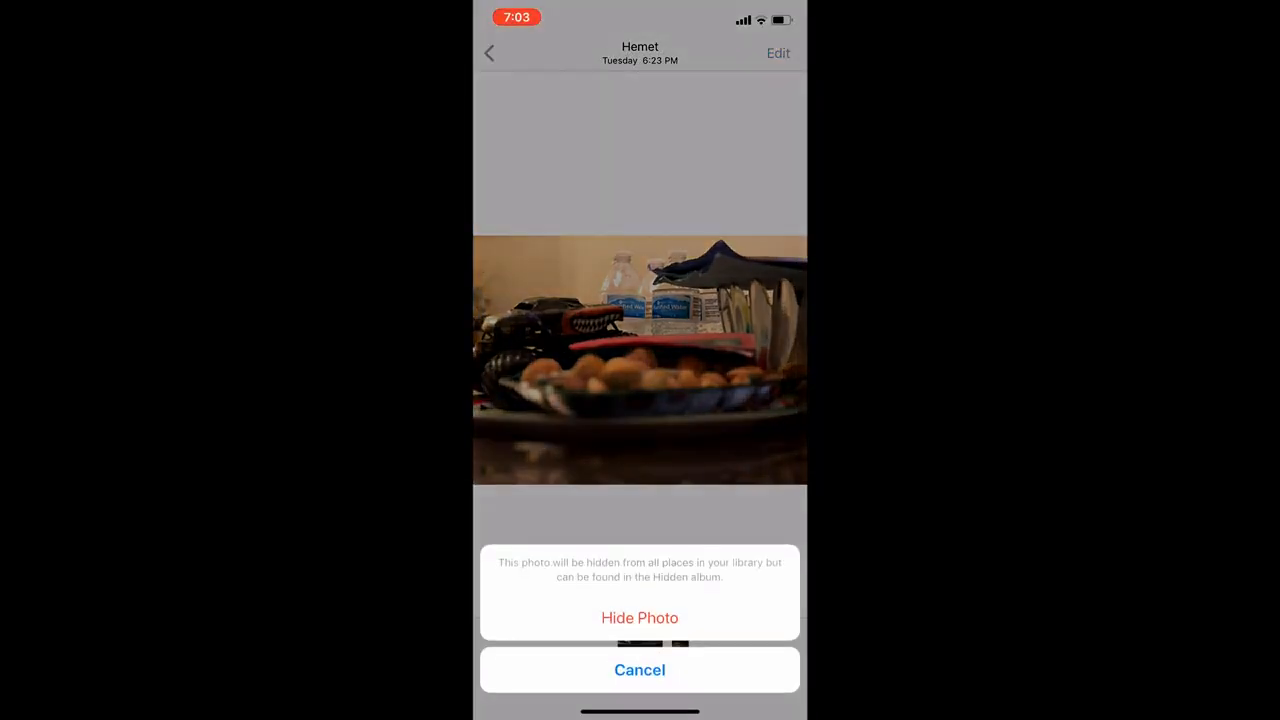
click(639, 617)
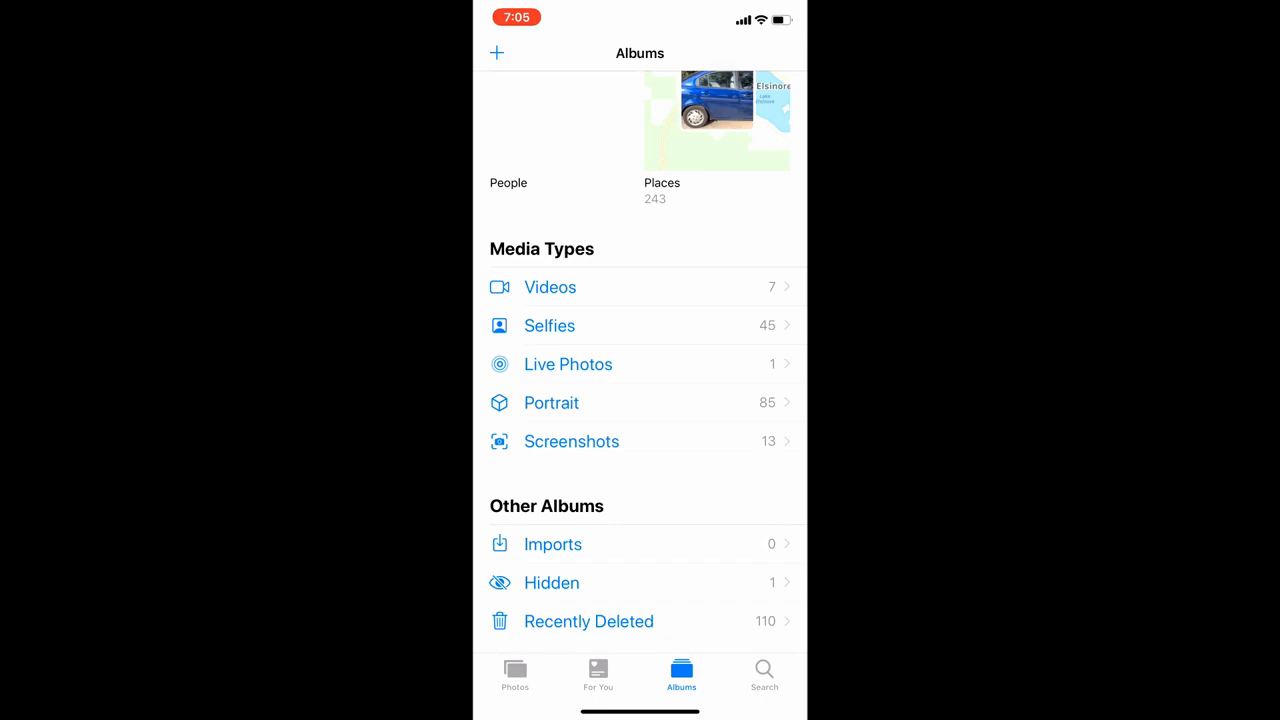
key(home)
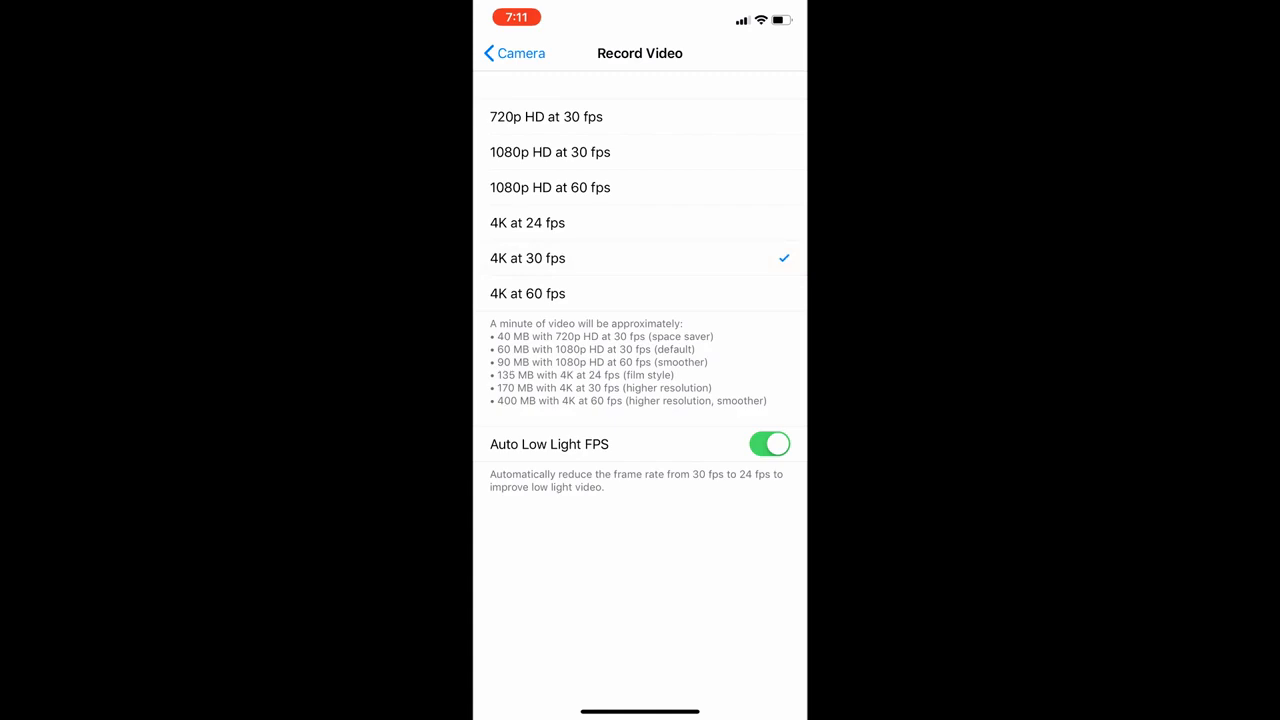
Select 720p HD at 30 fps under Camera > Record Video and return home
click(513, 53)
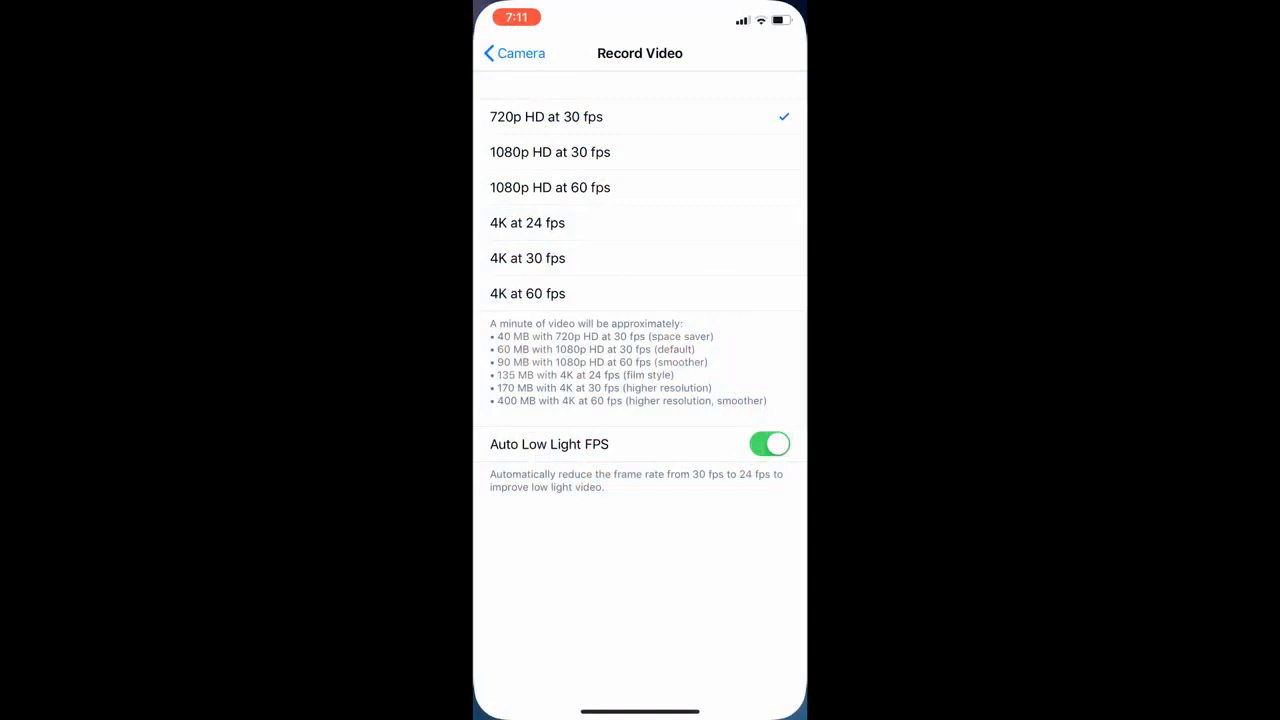
click(512, 53)
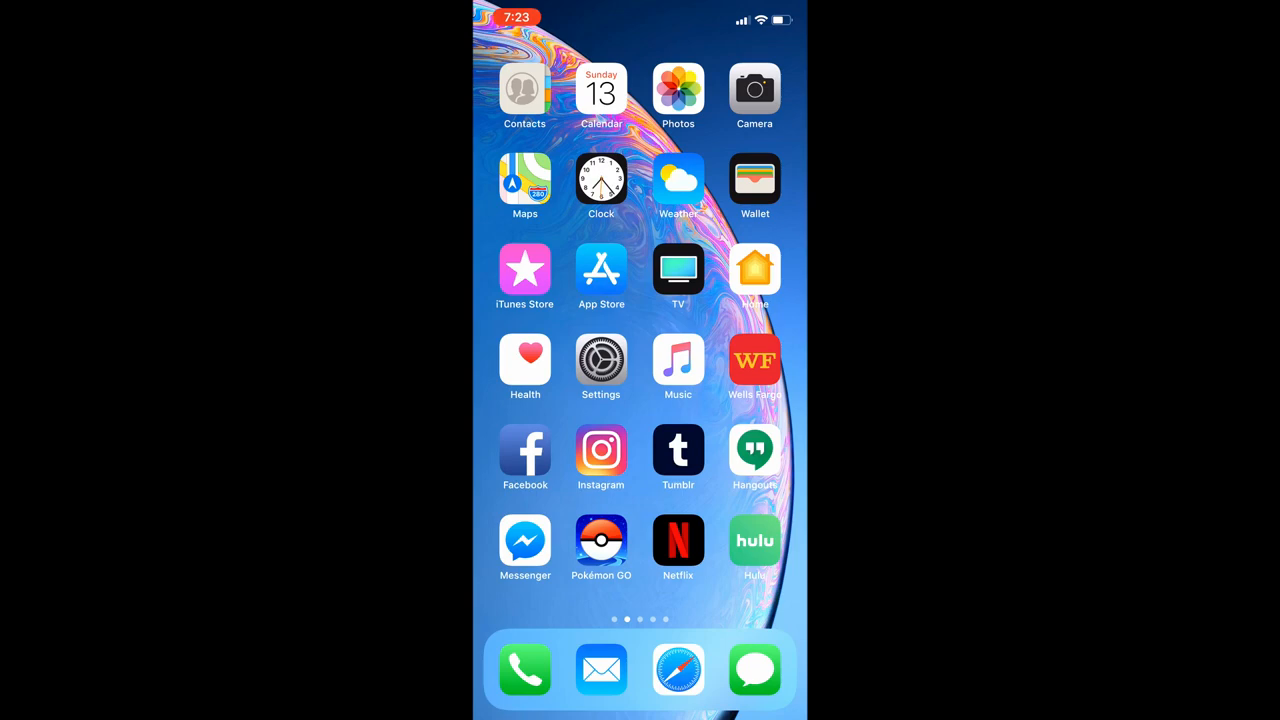
Check Battery usage for the 4 PM and 6 PM hours, then view Last 10 Days
click(601, 369)
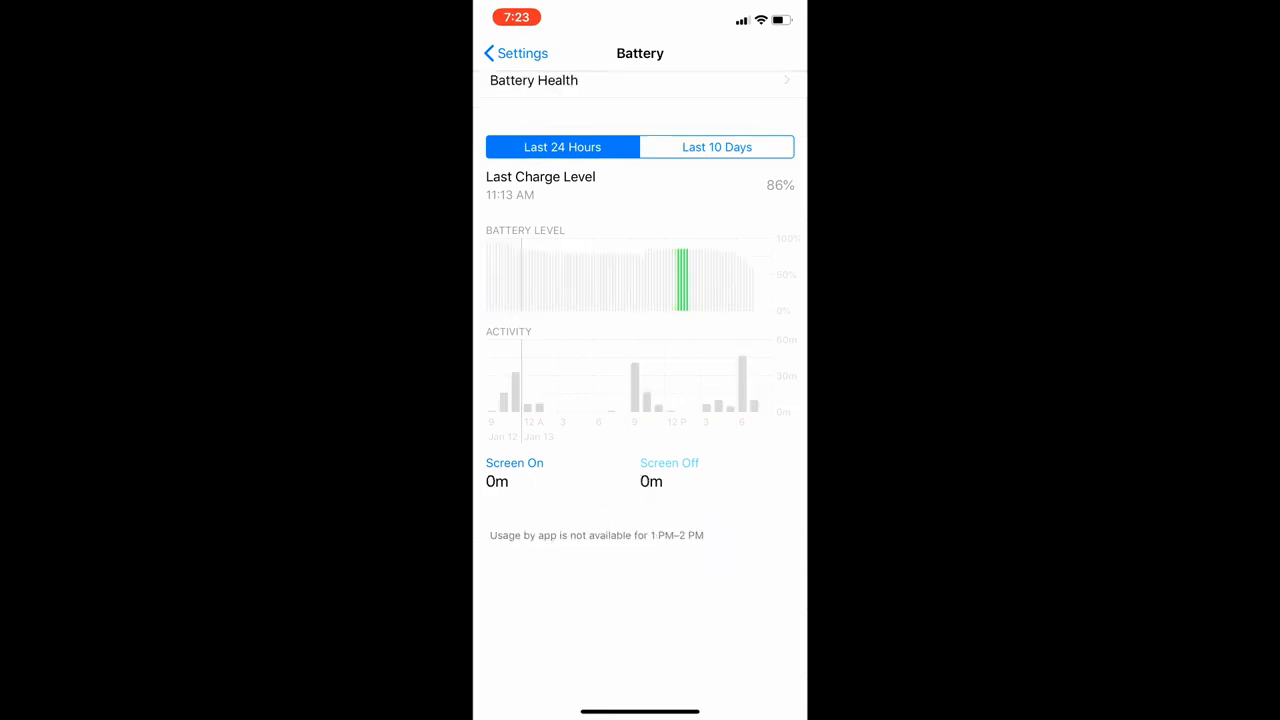
click(719, 406)
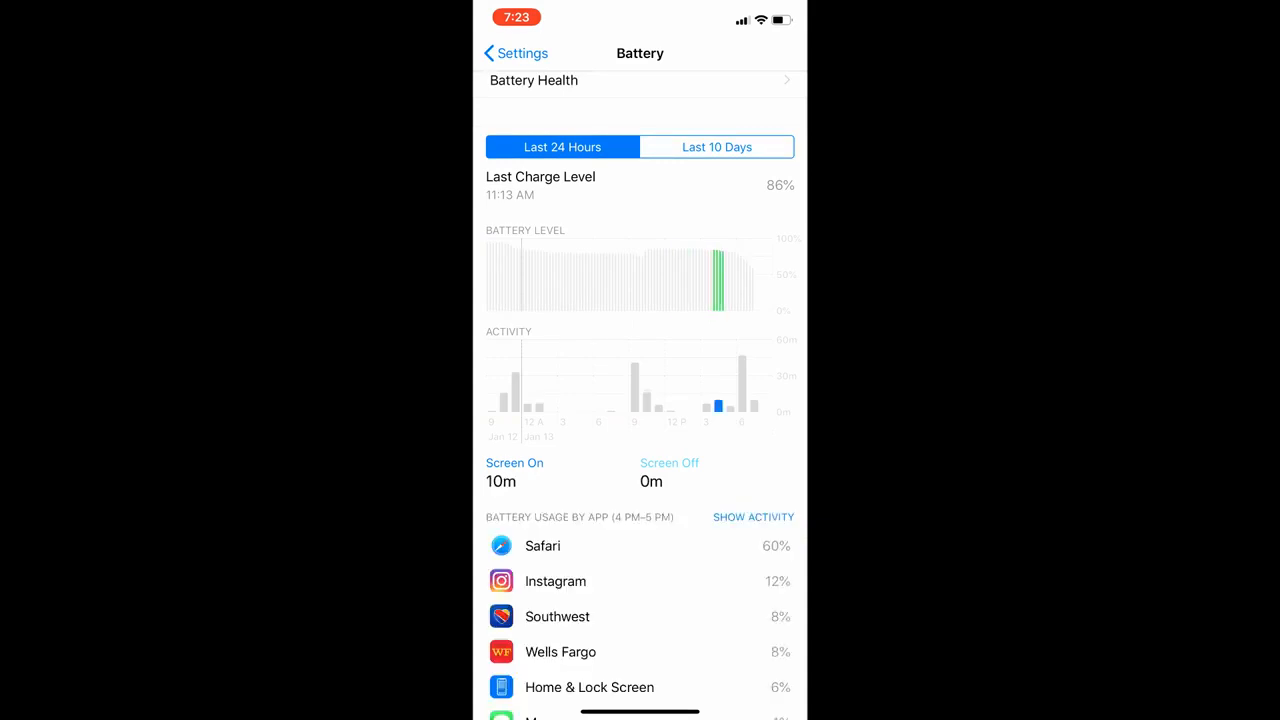
click(740, 370)
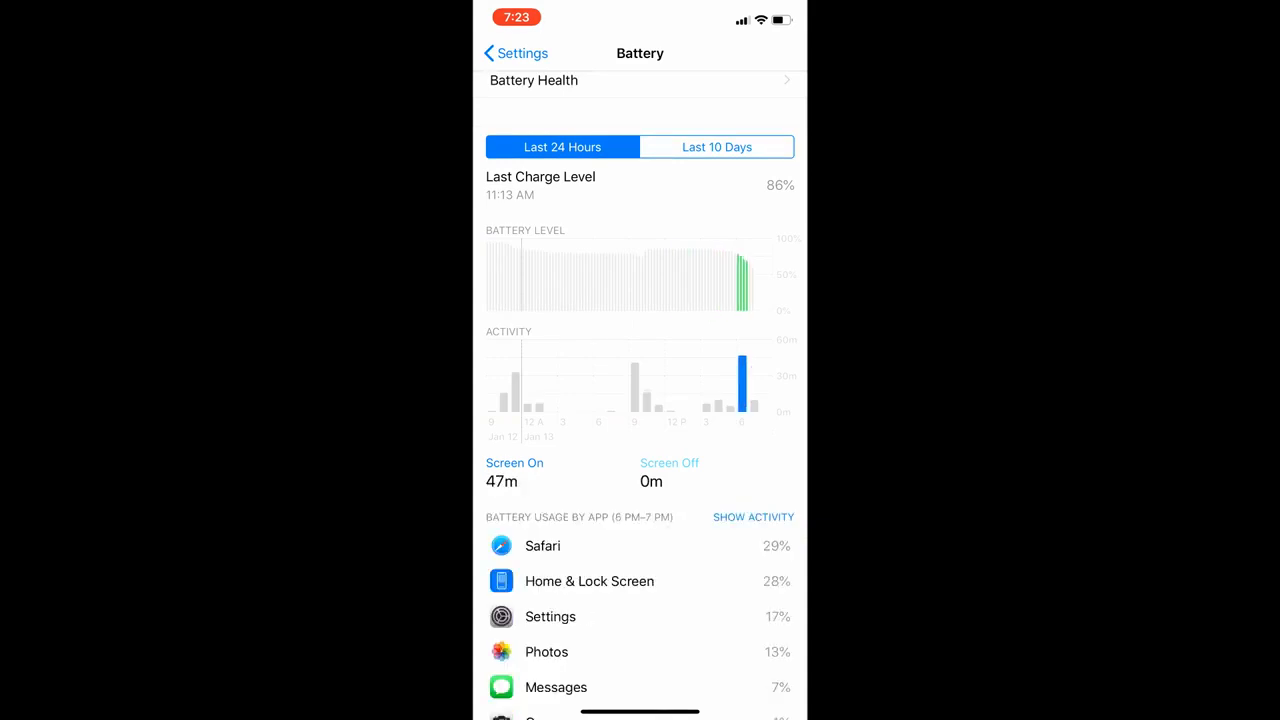
scroll(down, 3)
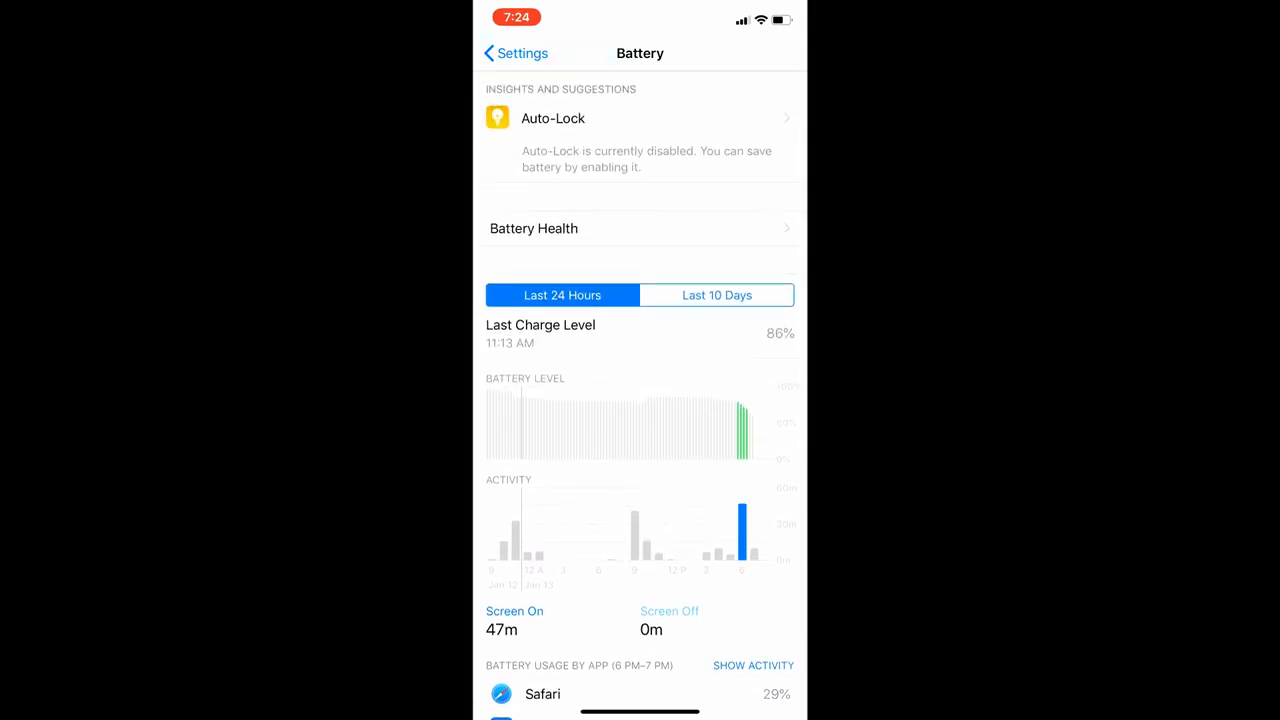
click(717, 295)
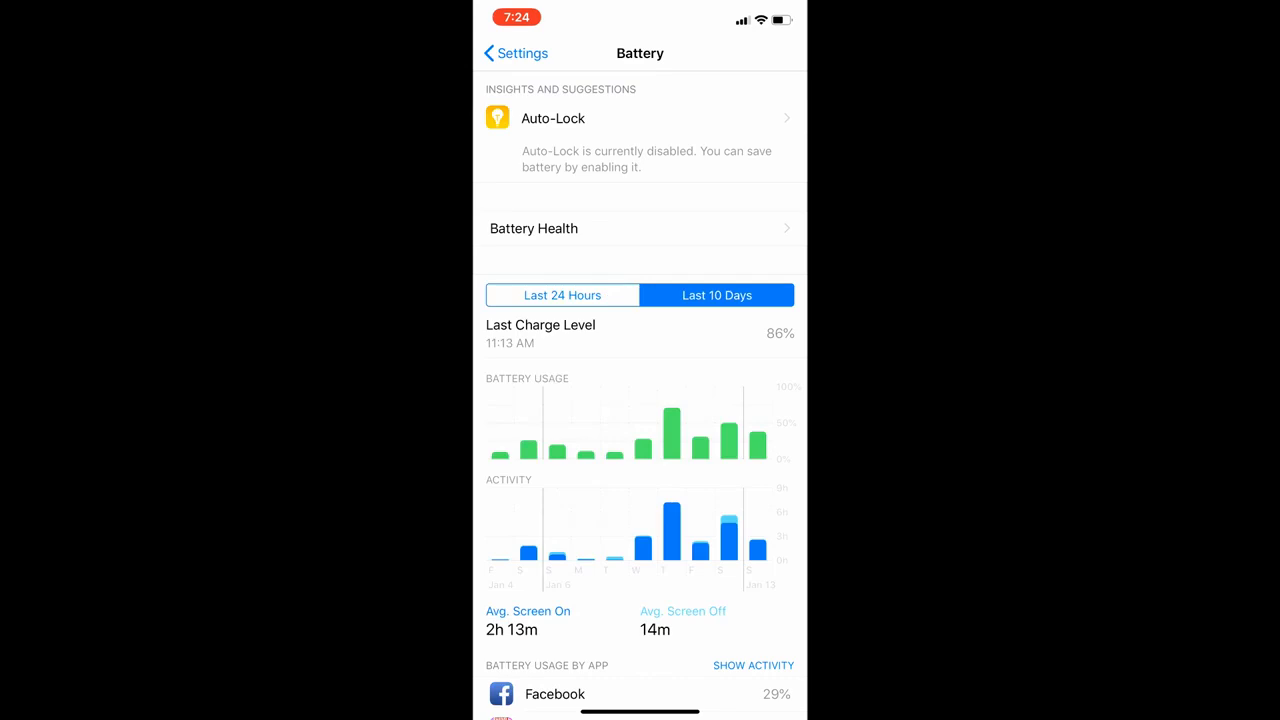
scroll(down, 3)
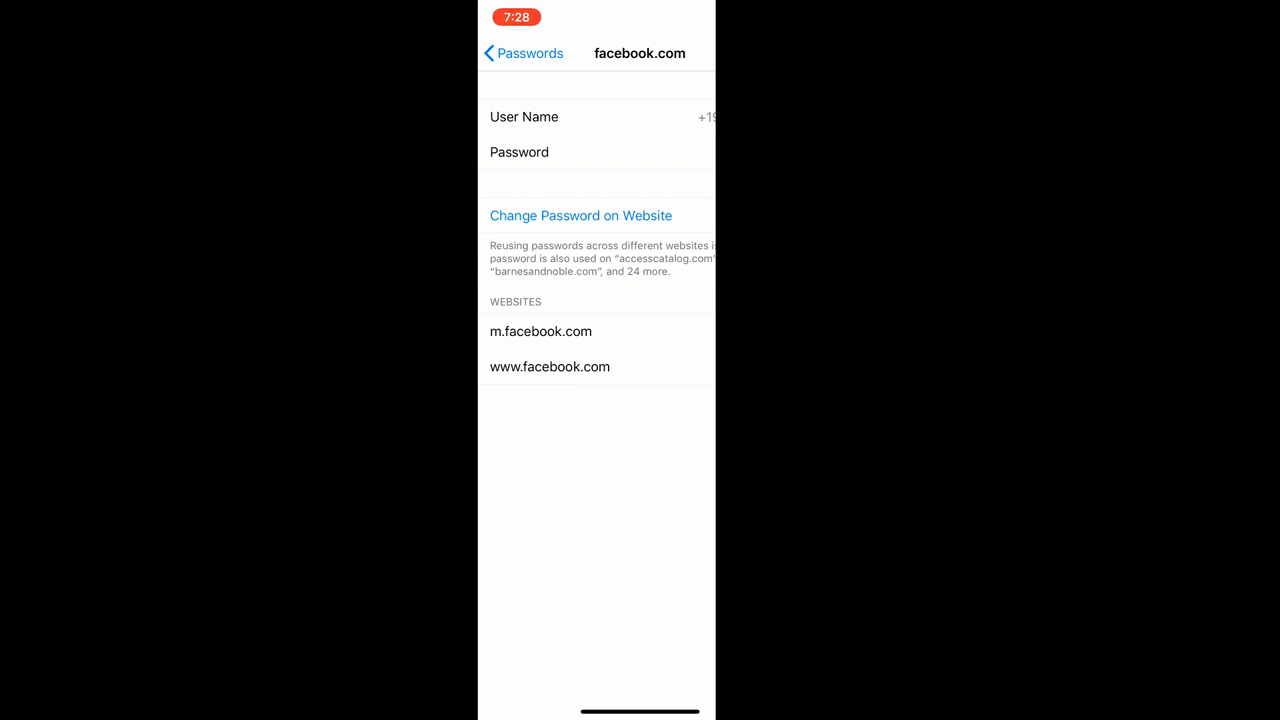
Open facebook.com's Change Password page from its saved entry, then cancel it
click(580, 215)
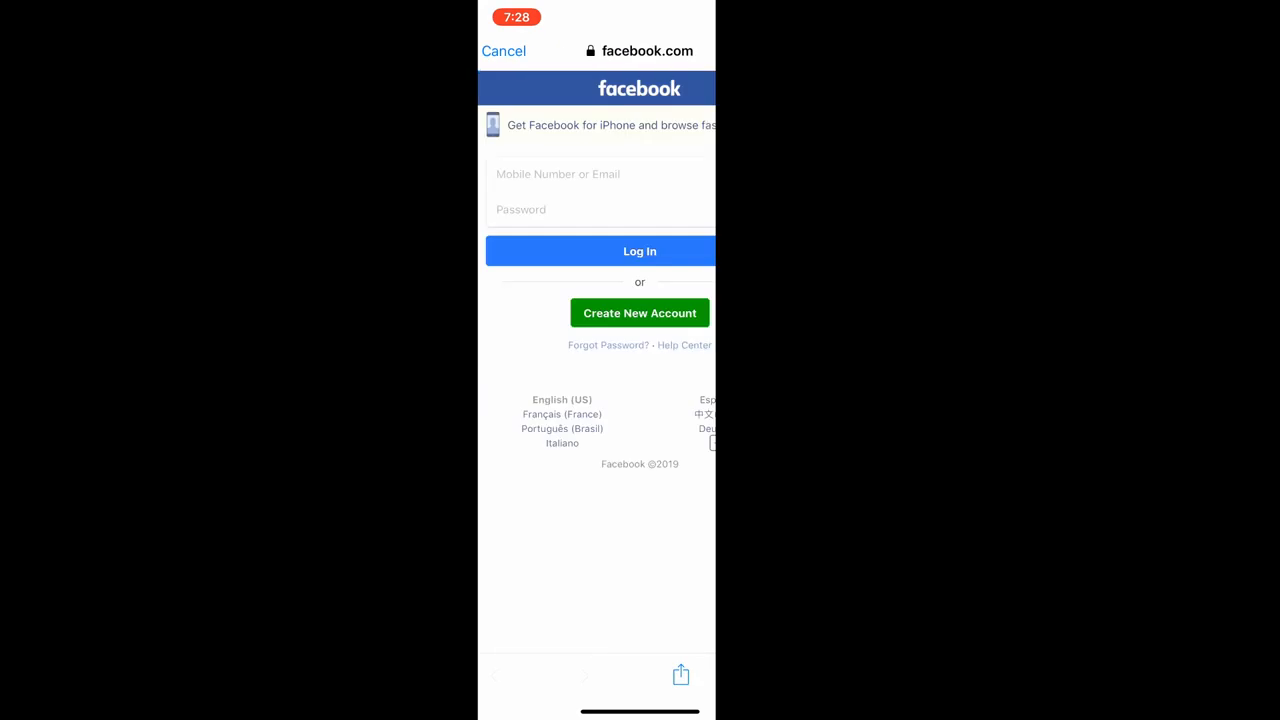
click(503, 51)
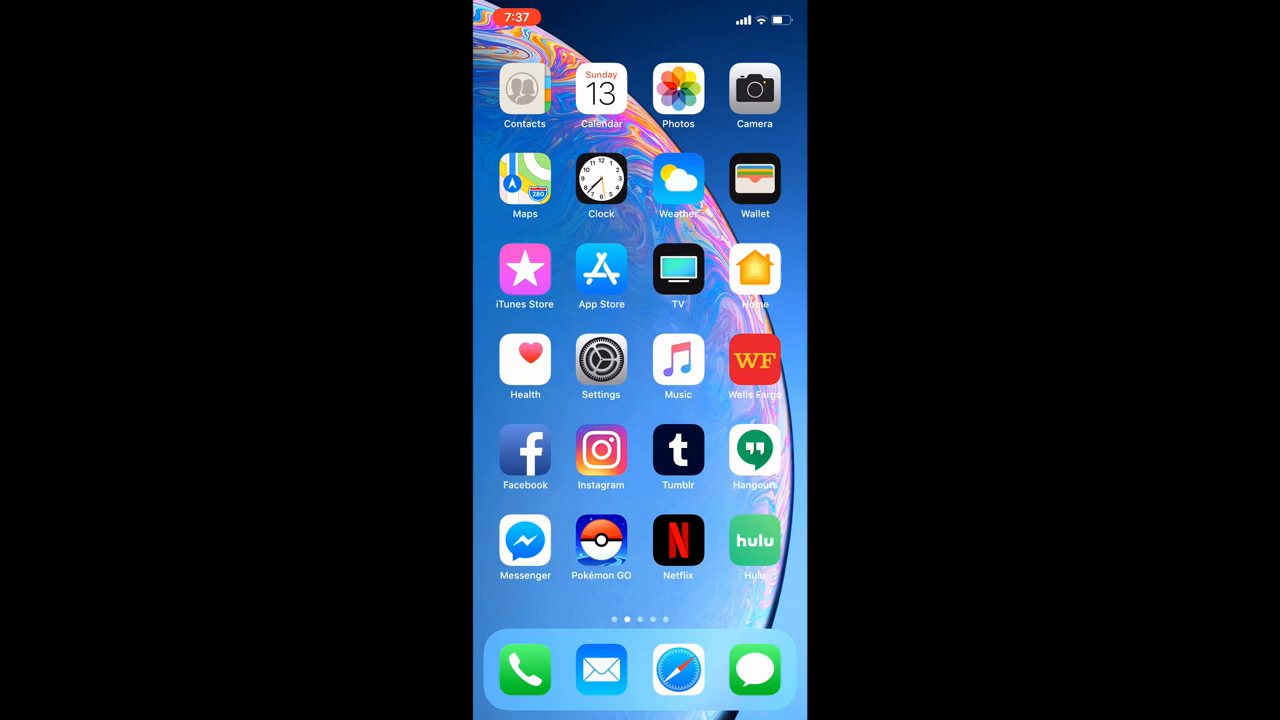
Open the Control Center customization list in Settings
click(601, 368)
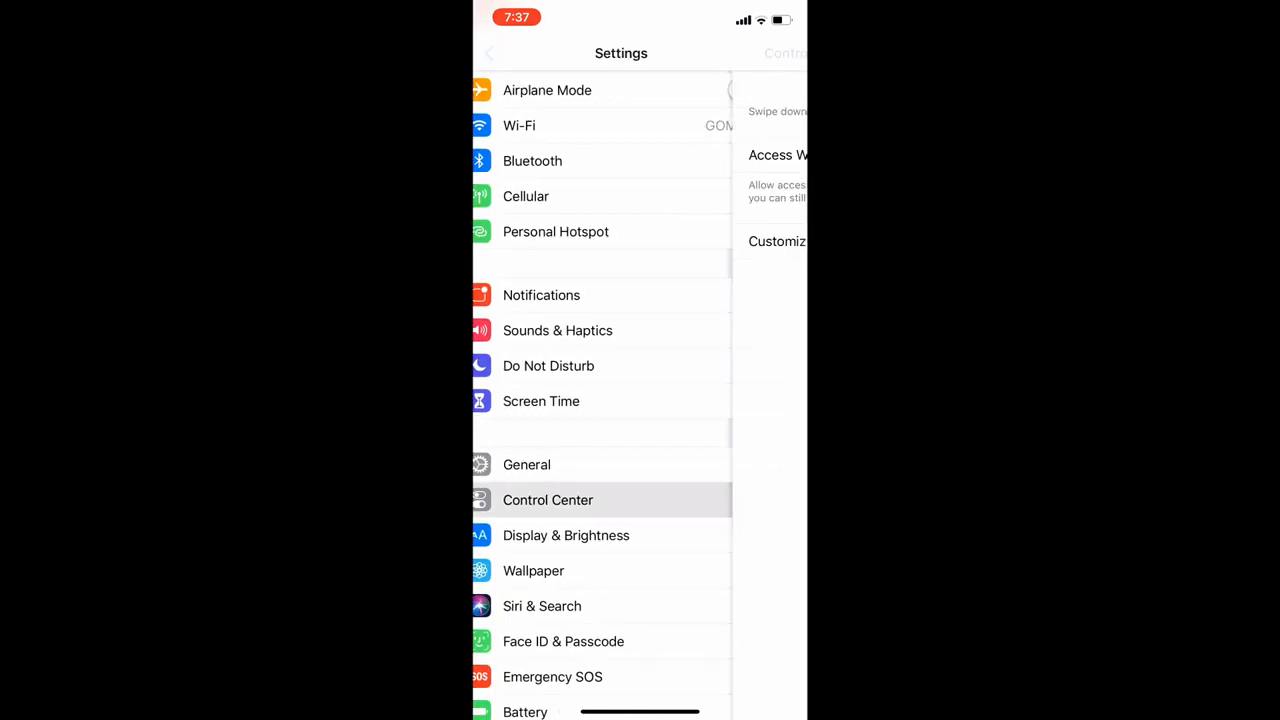
click(548, 500)
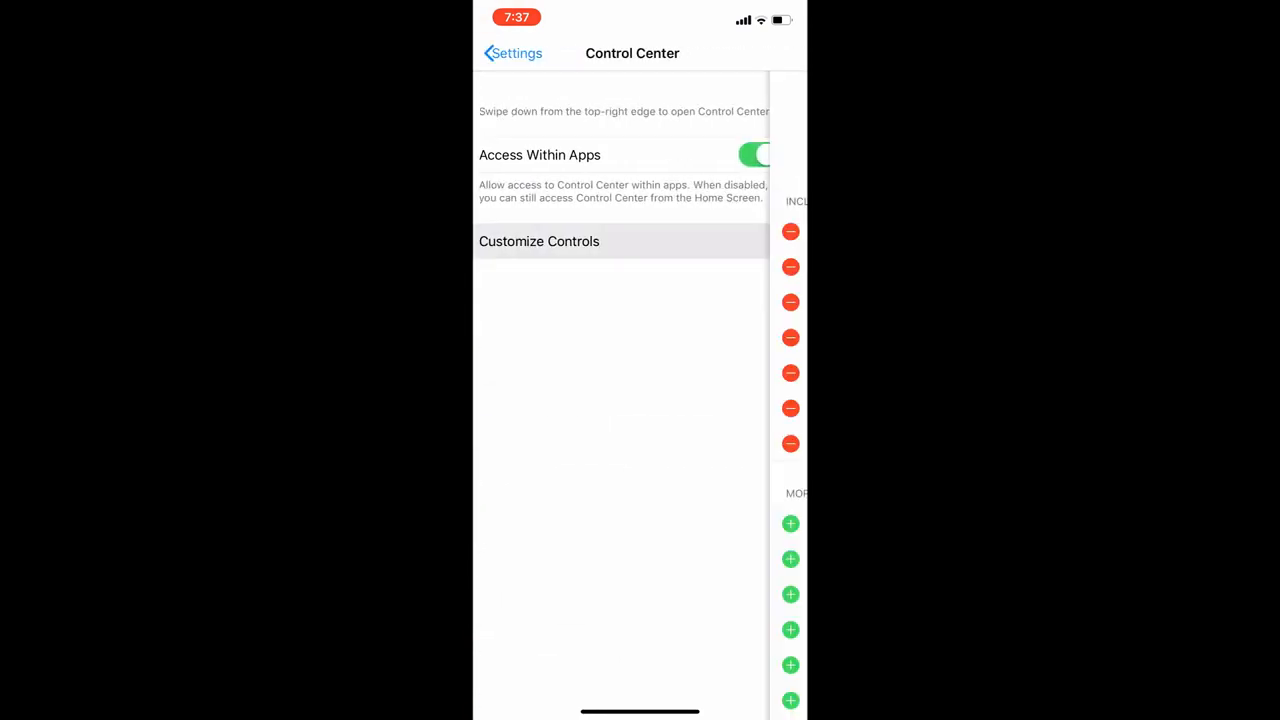
click(539, 241)
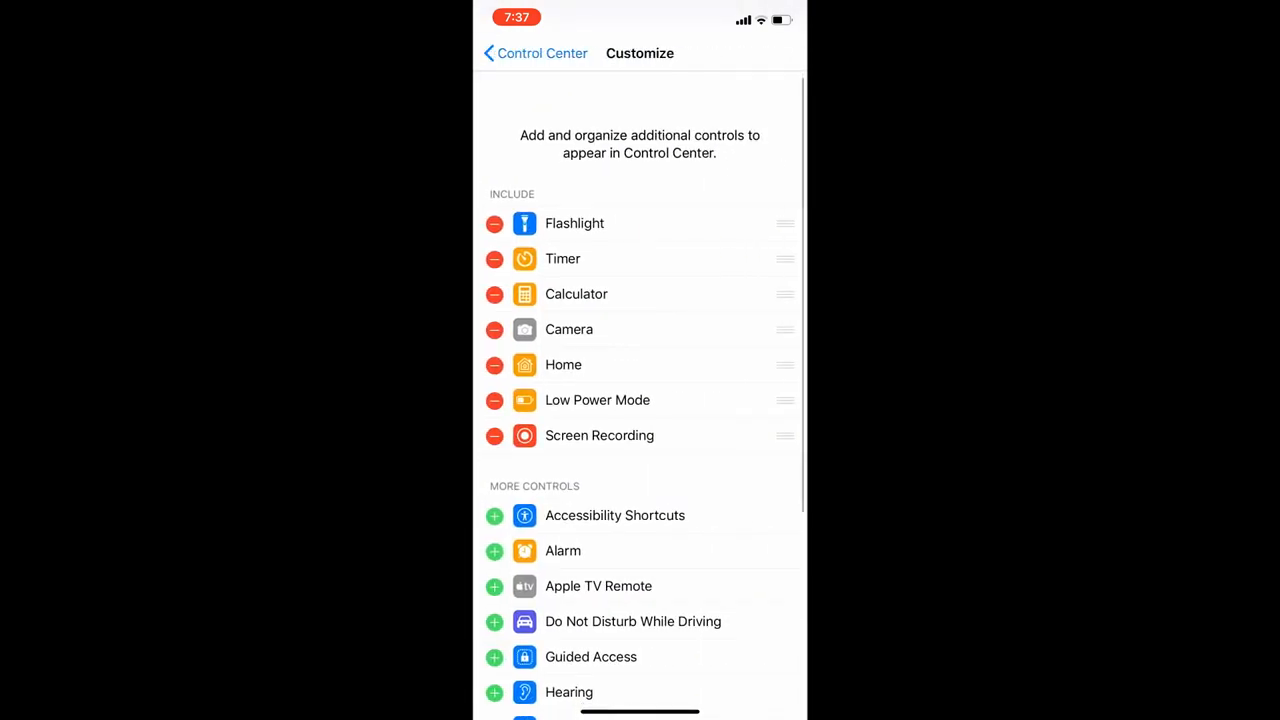
scroll(down, 3)
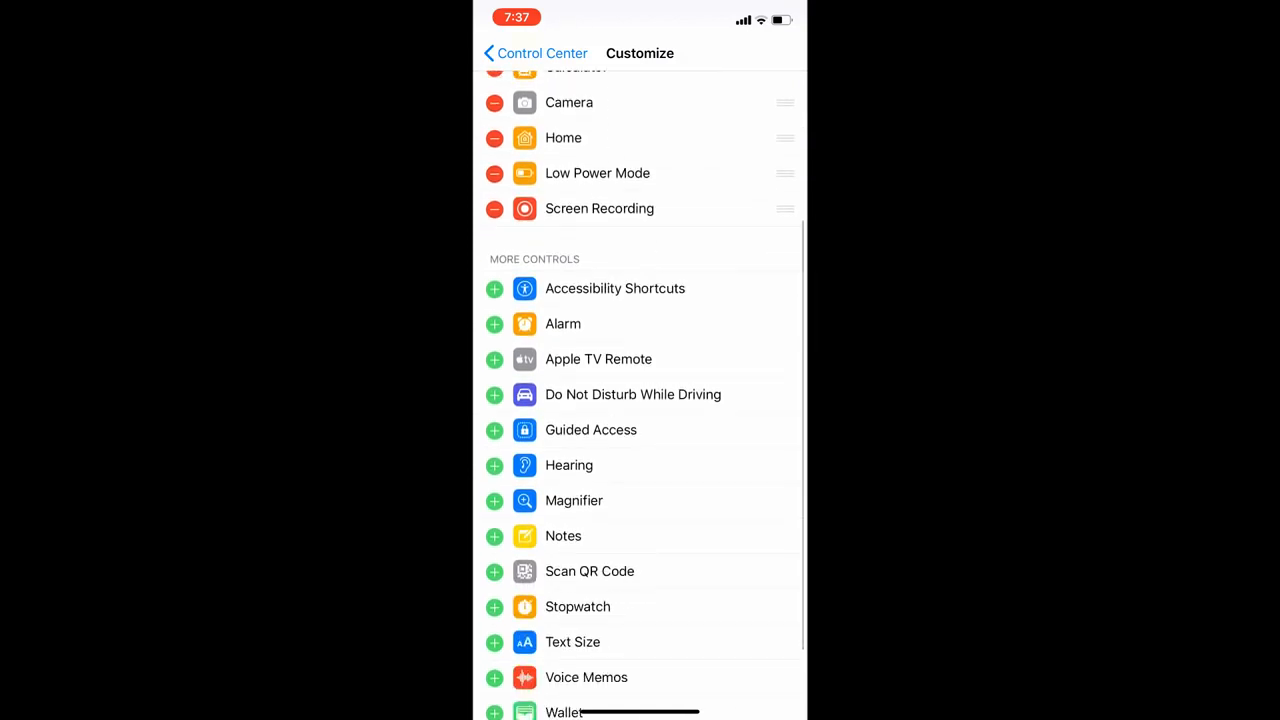
click(494, 323)
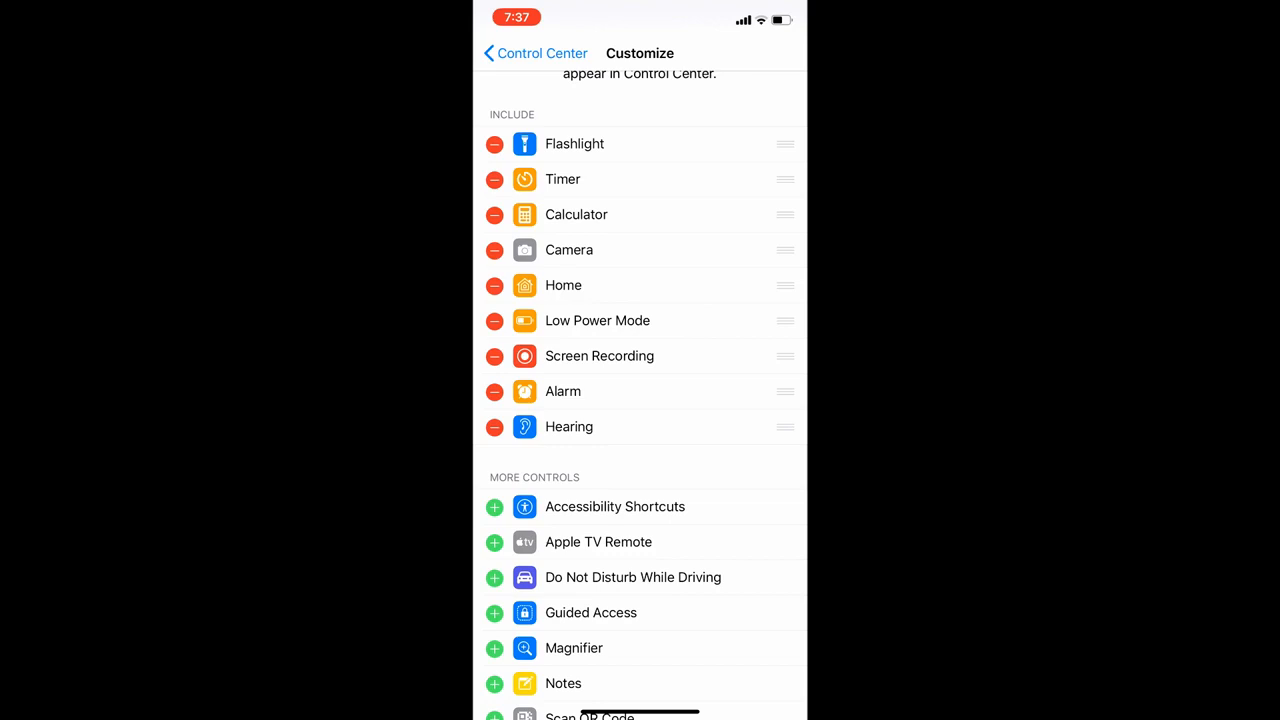
Remove Alarm from Control Center's included controls
drag(785, 391, 785, 181)
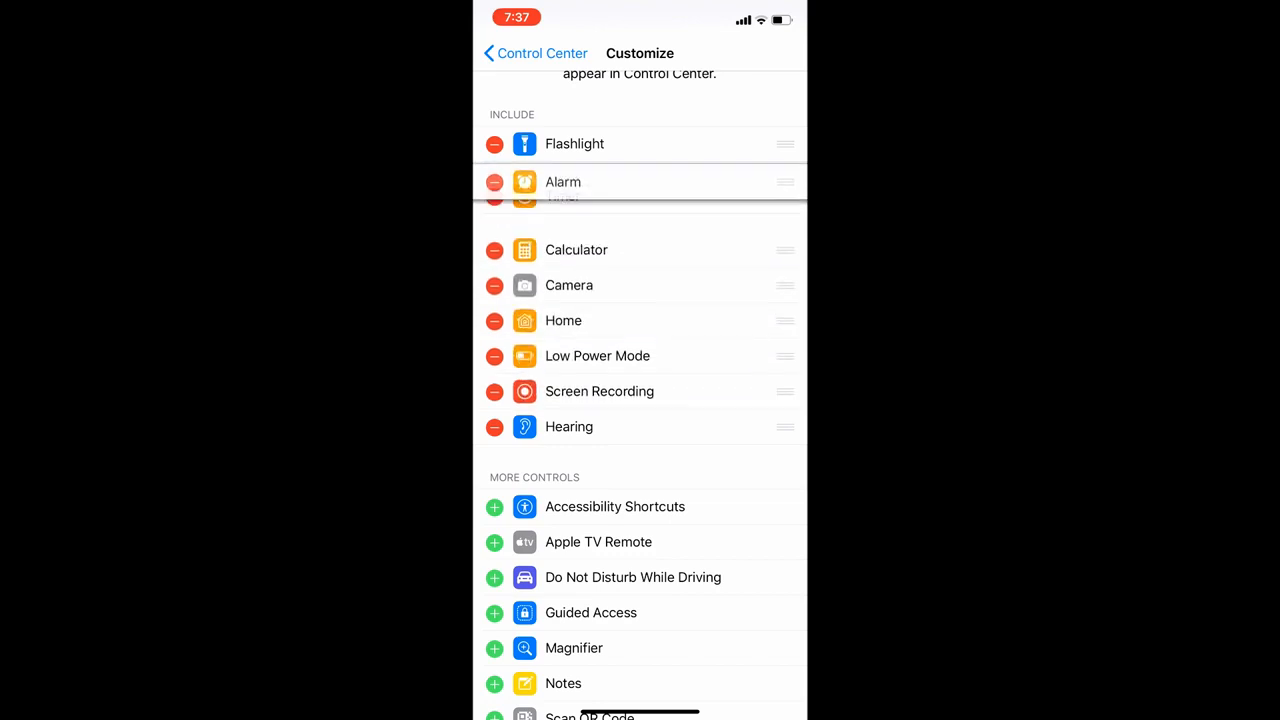
drag(785, 181, 785, 391)
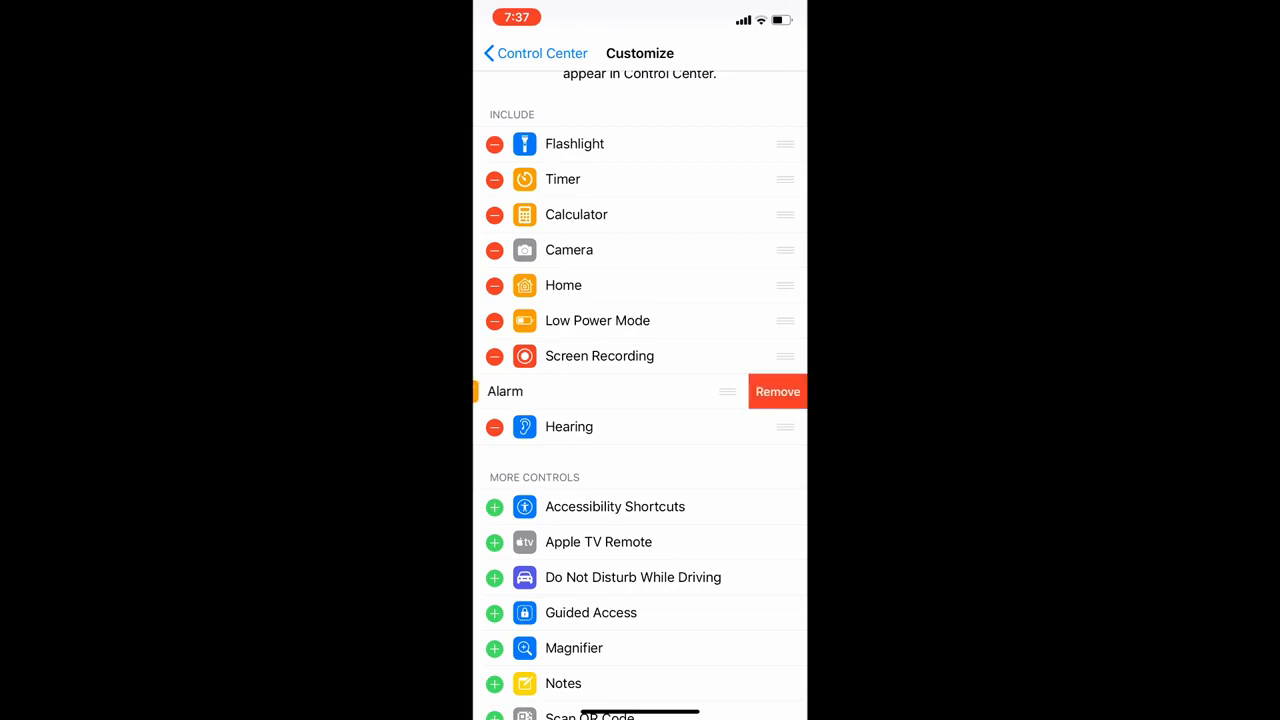
click(778, 391)
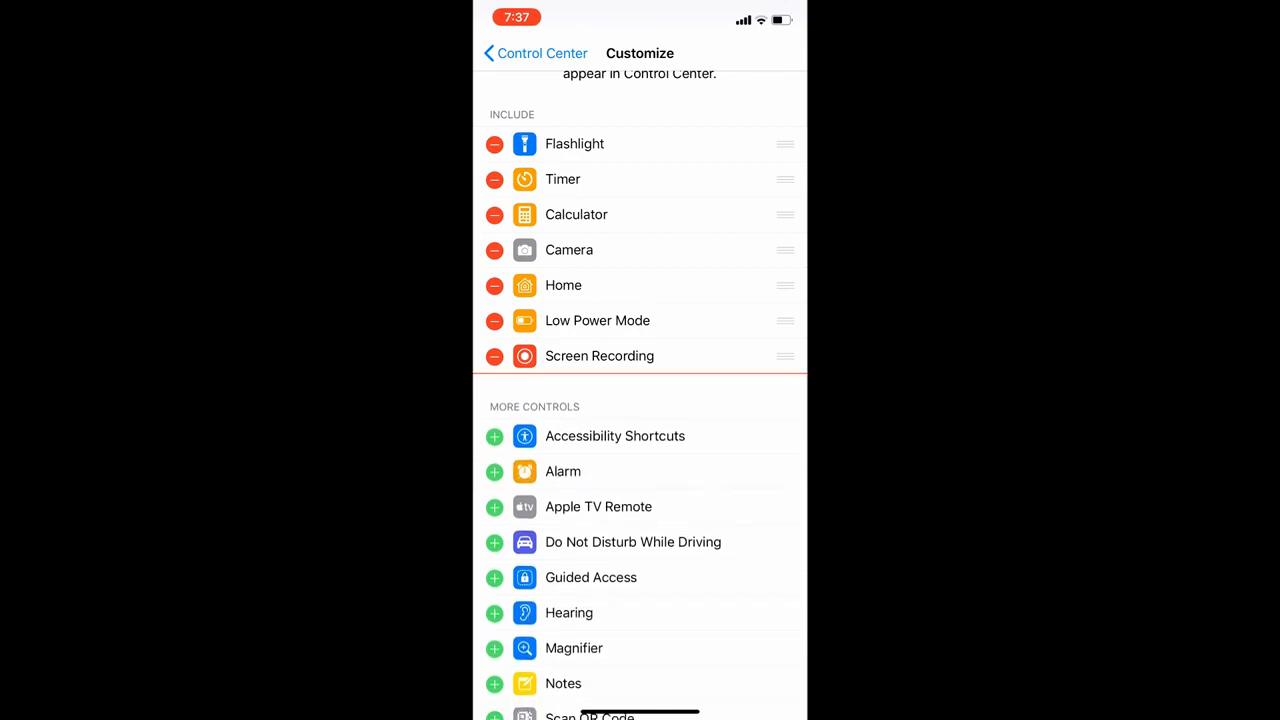
scroll(up, 3)
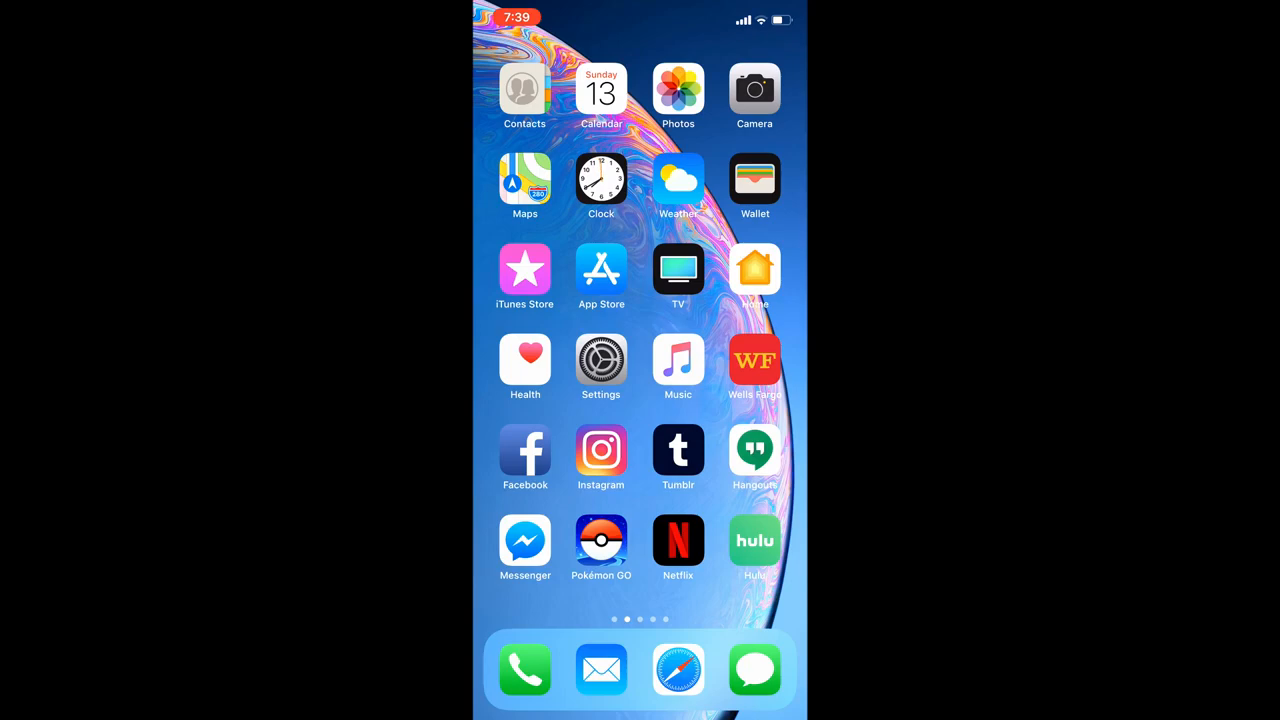
Switch on Type to Siri under General > Accessibility > Siri
click(601, 368)
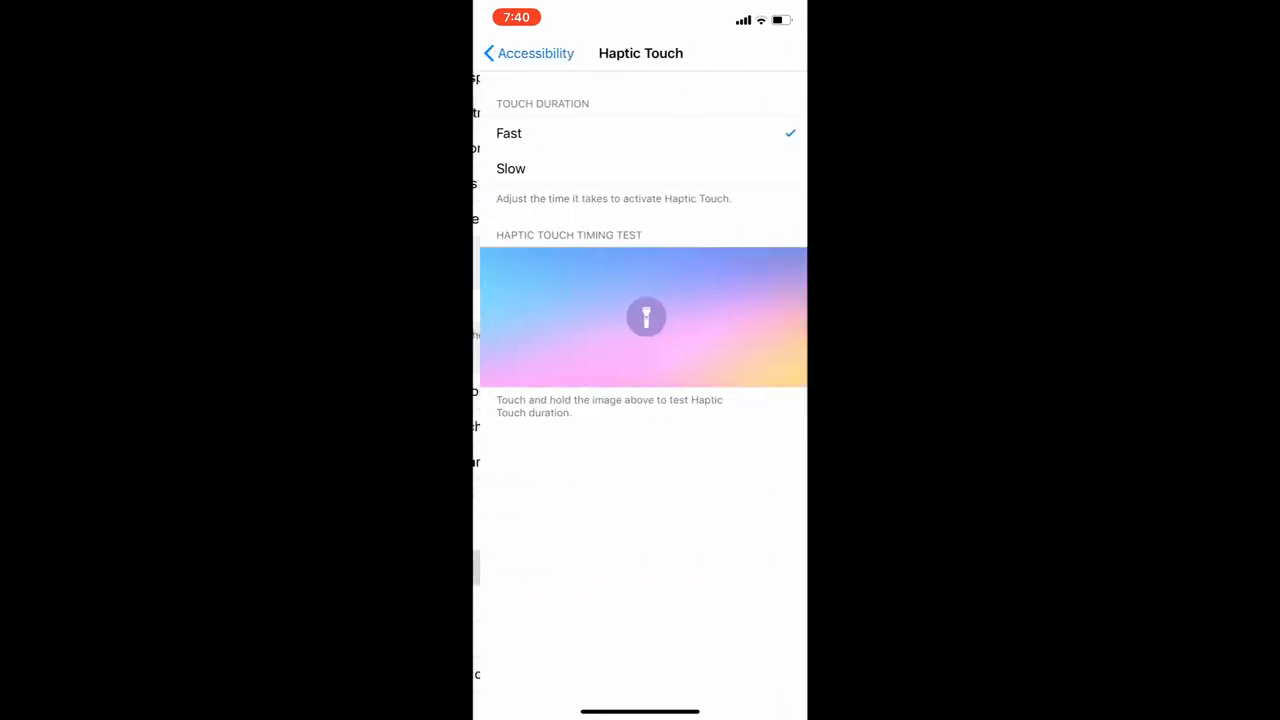
click(527, 53)
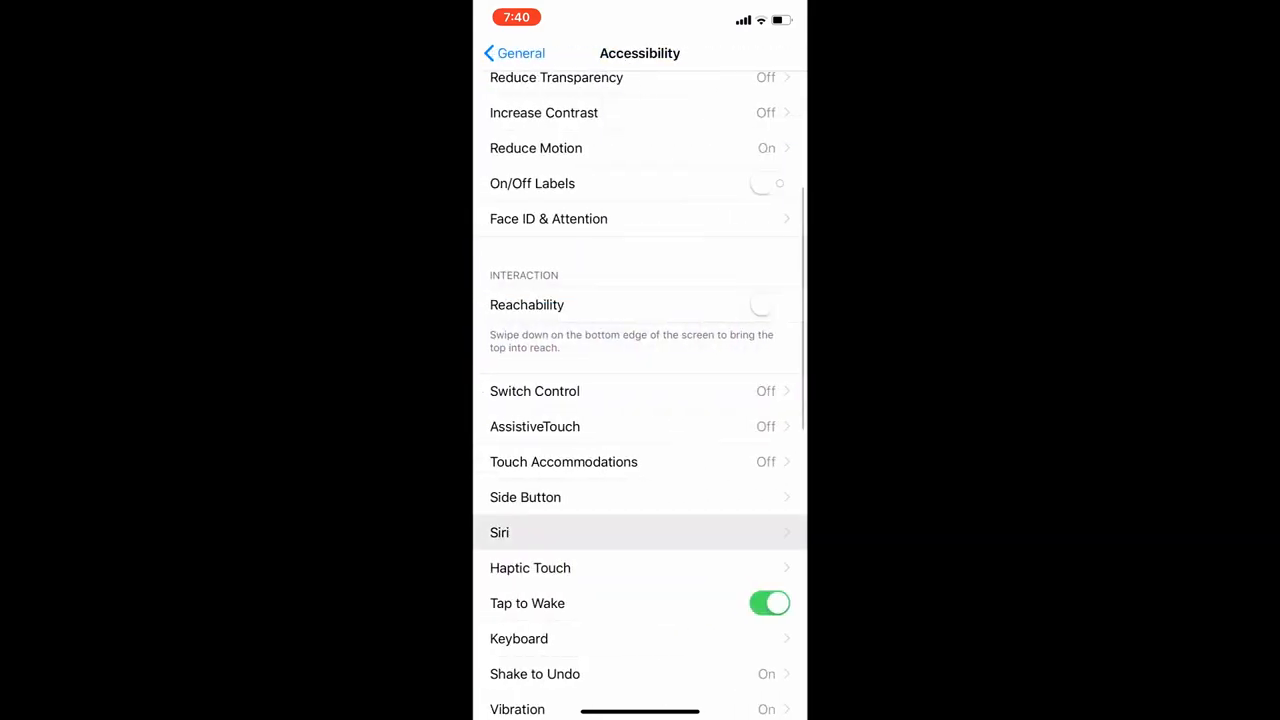
click(640, 532)
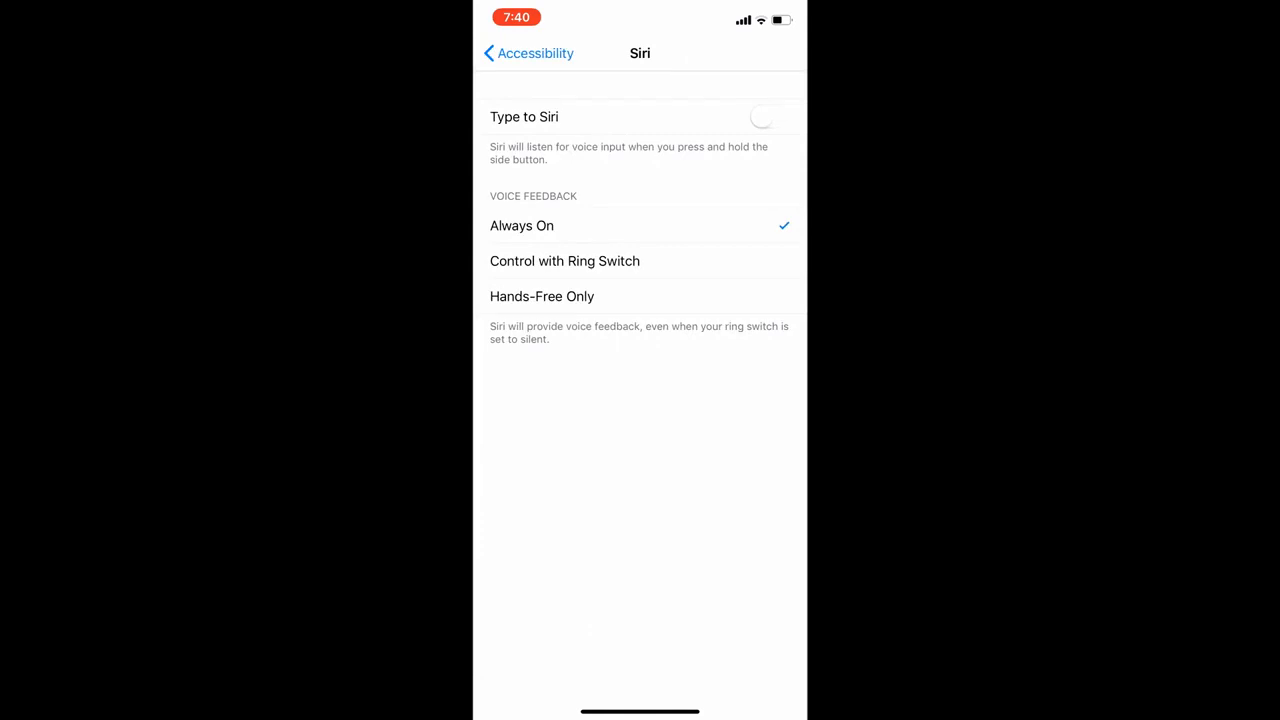
click(770, 116)
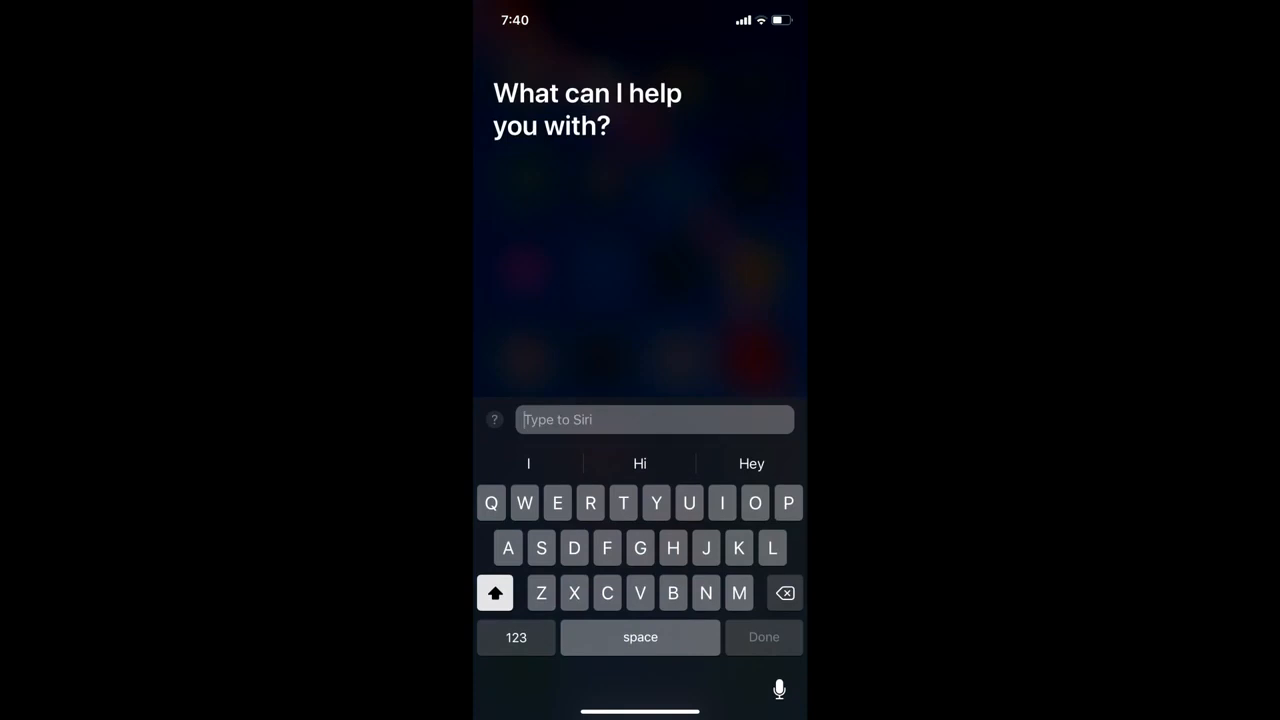
Type 'Hello' into the Type to Siri field and submit it
text(Hello)
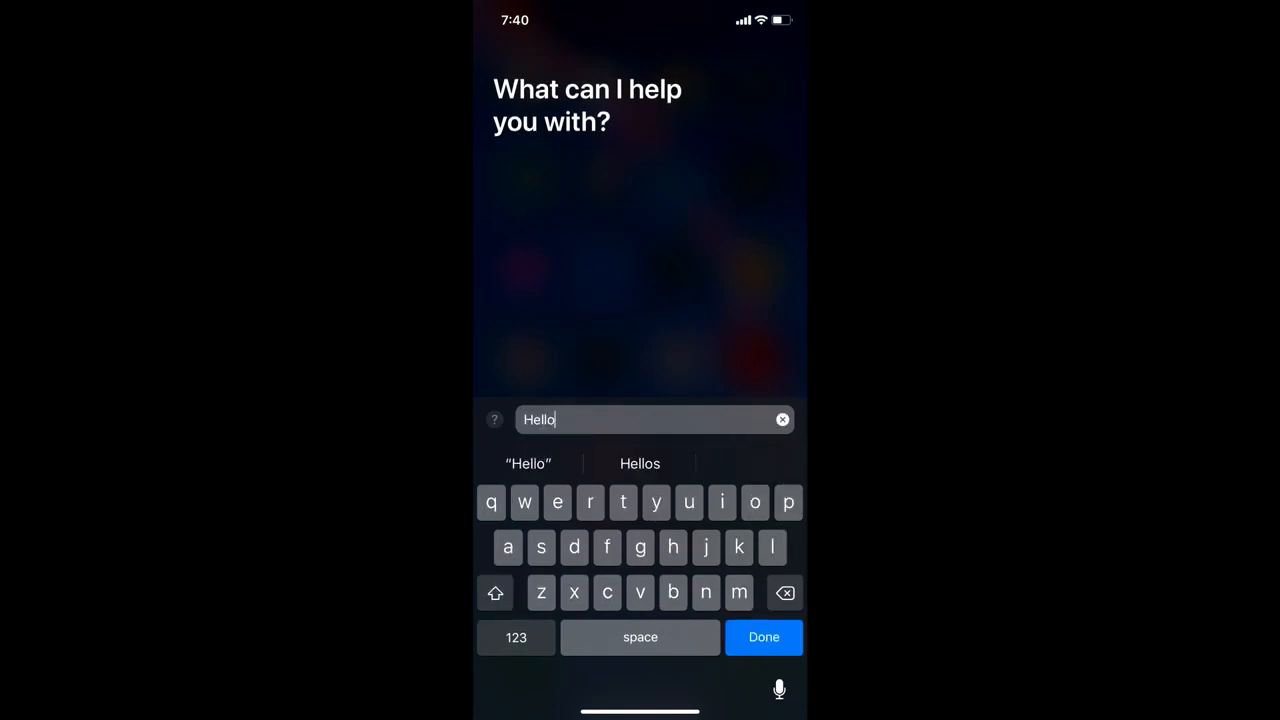
click(763, 637)
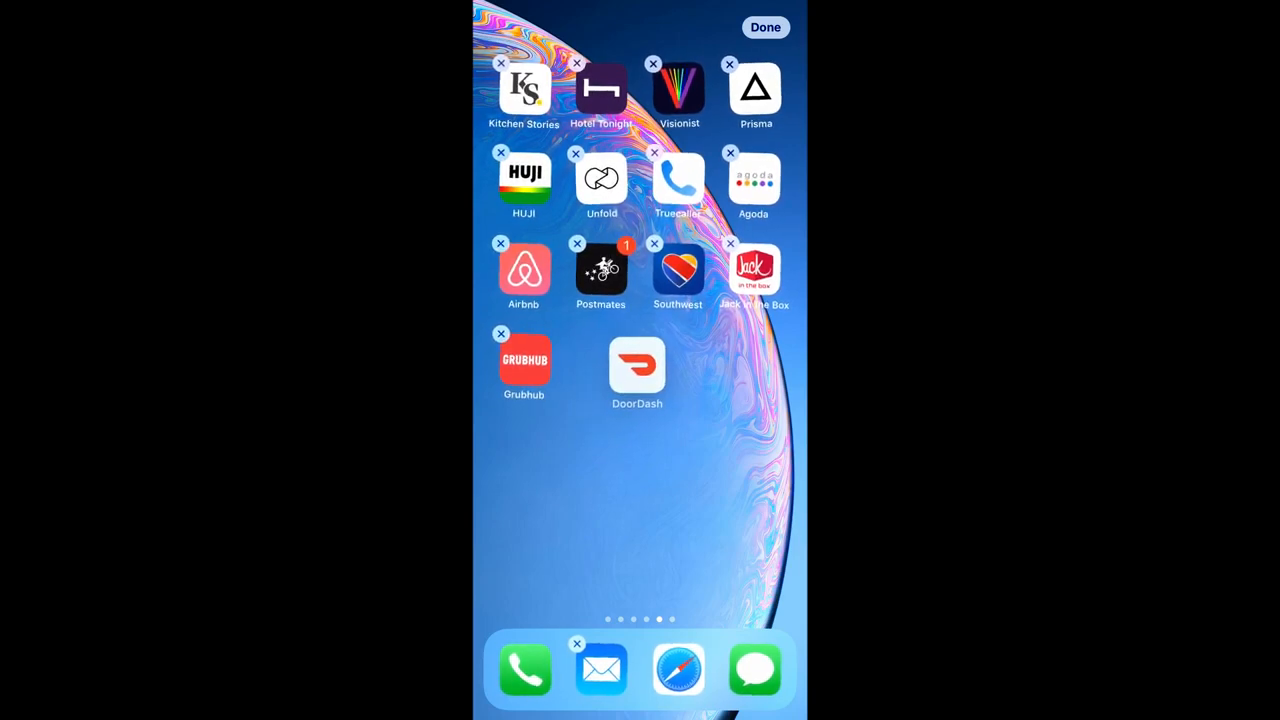
Move the Jack in the Box, Postmates, Grubhub and DoorDash bundle to another page, then finish
click(577, 243)
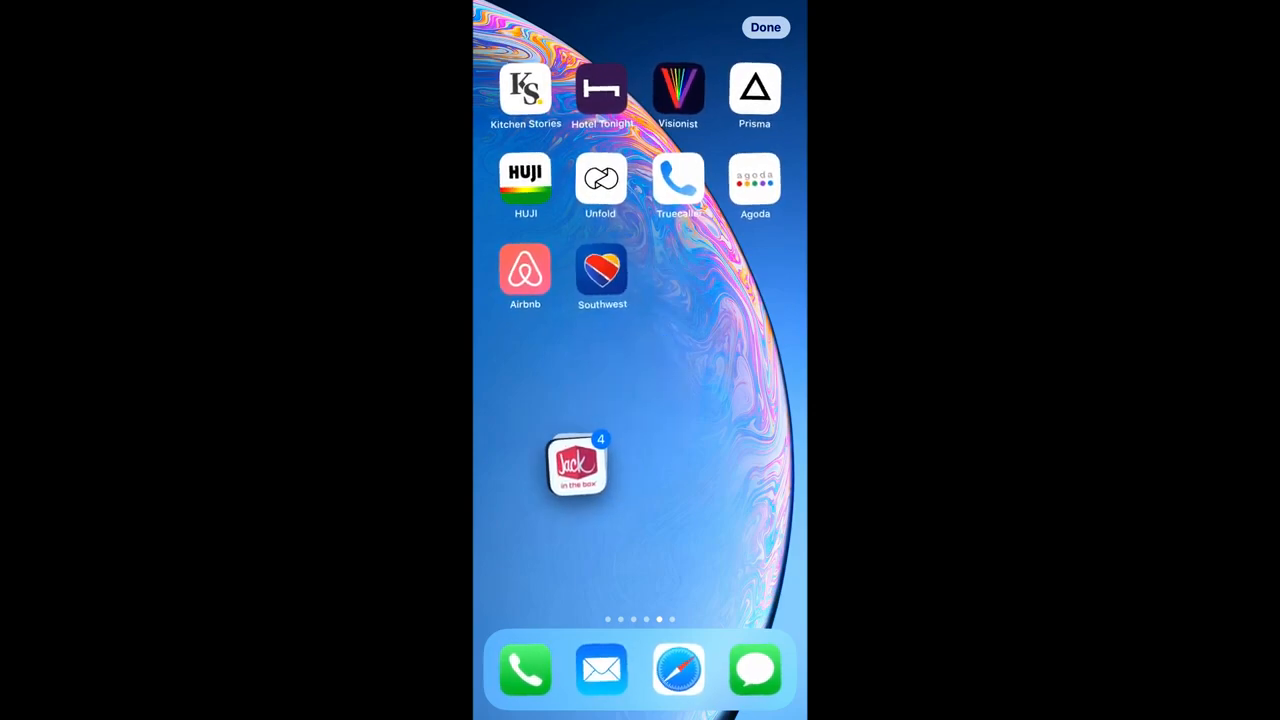
drag(577, 463, 497, 483)
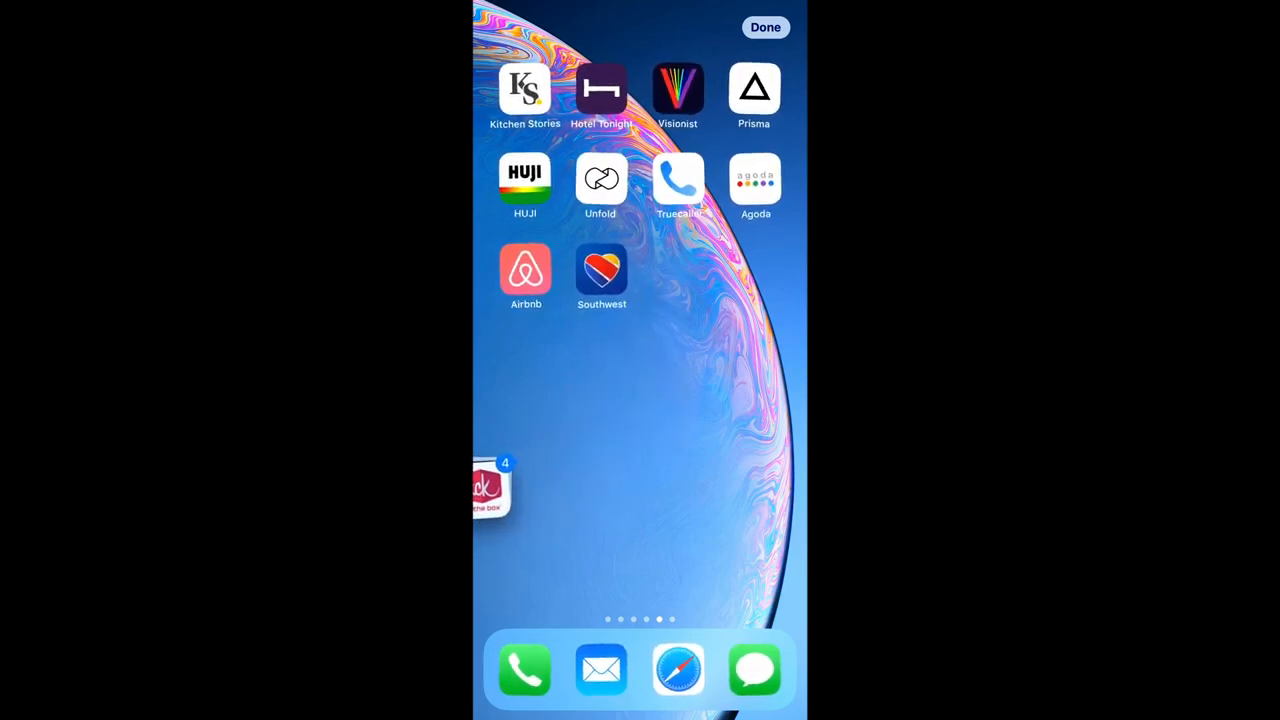
scroll(left, 3)
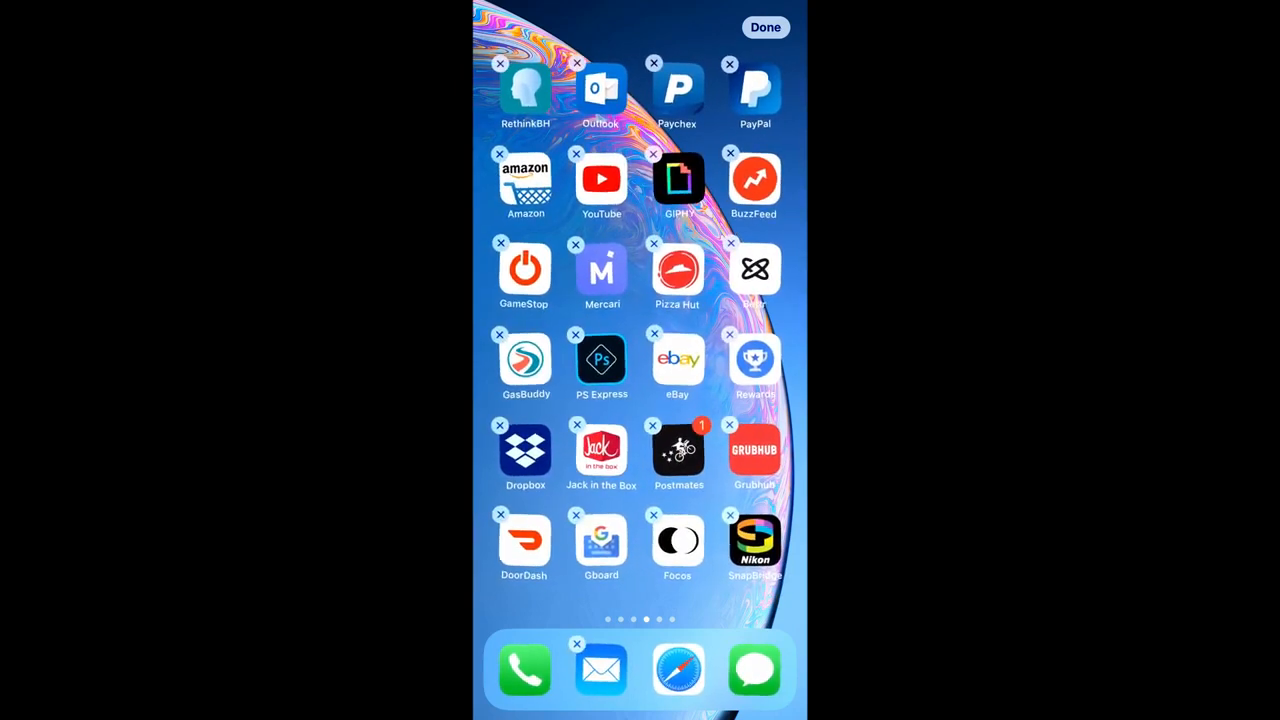
scroll(left, 3)
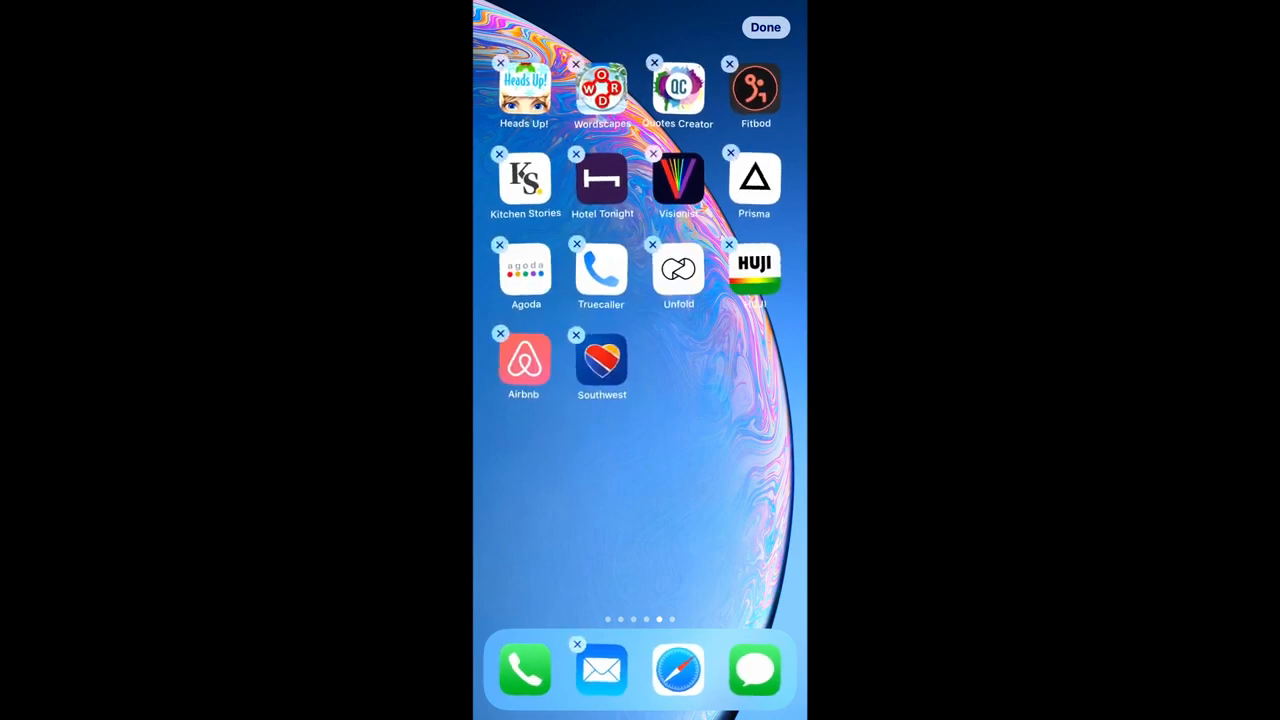
click(765, 27)
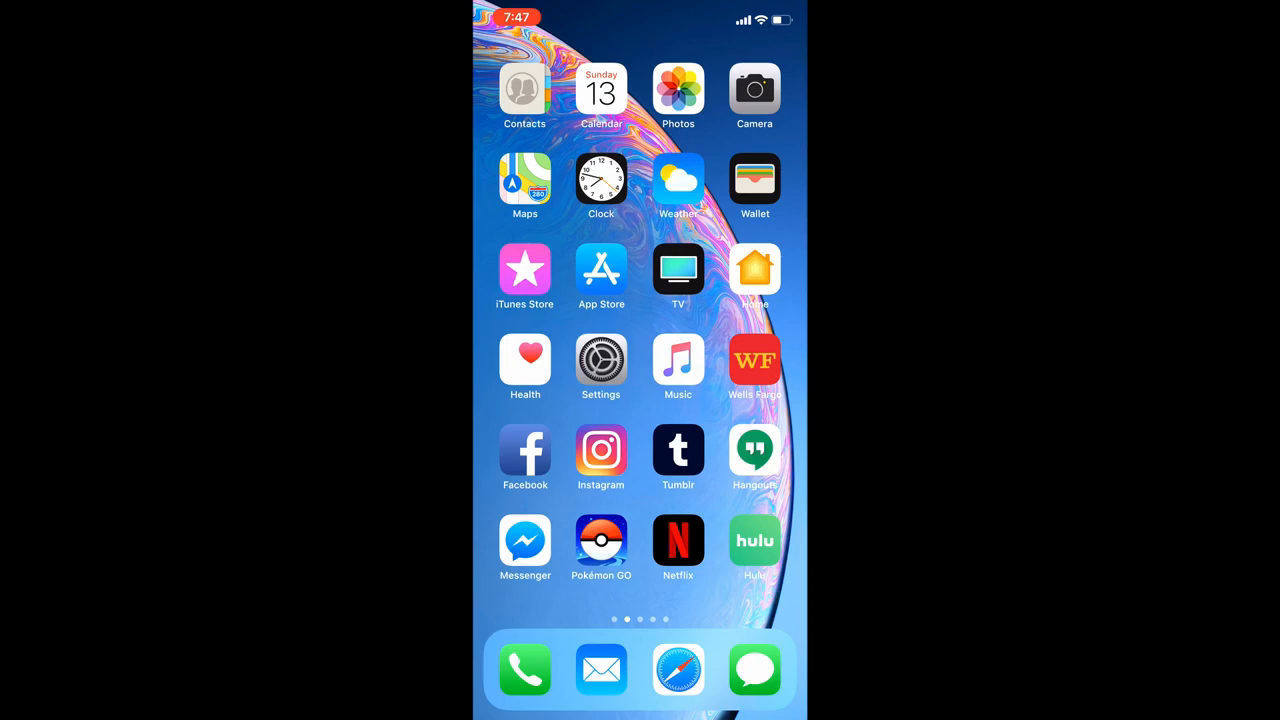
View the contact's details, then insert Current Location and allow Messages location access
click(754, 669)
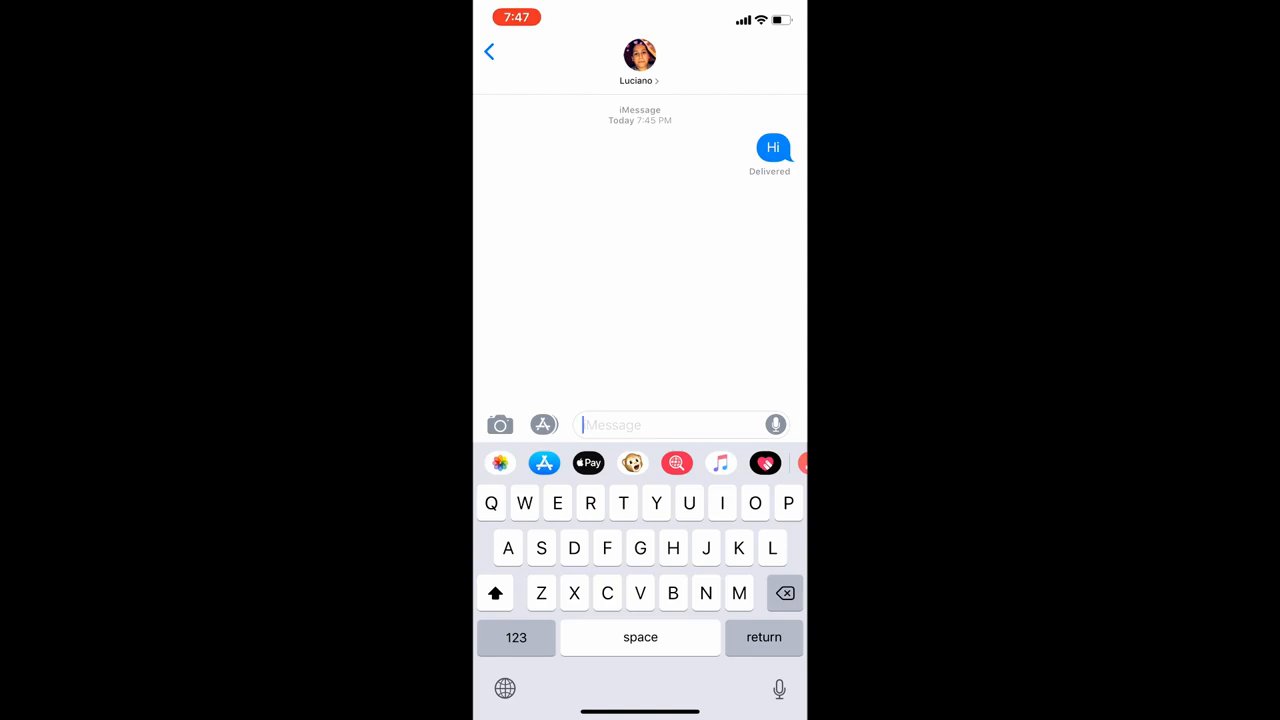
click(640, 75)
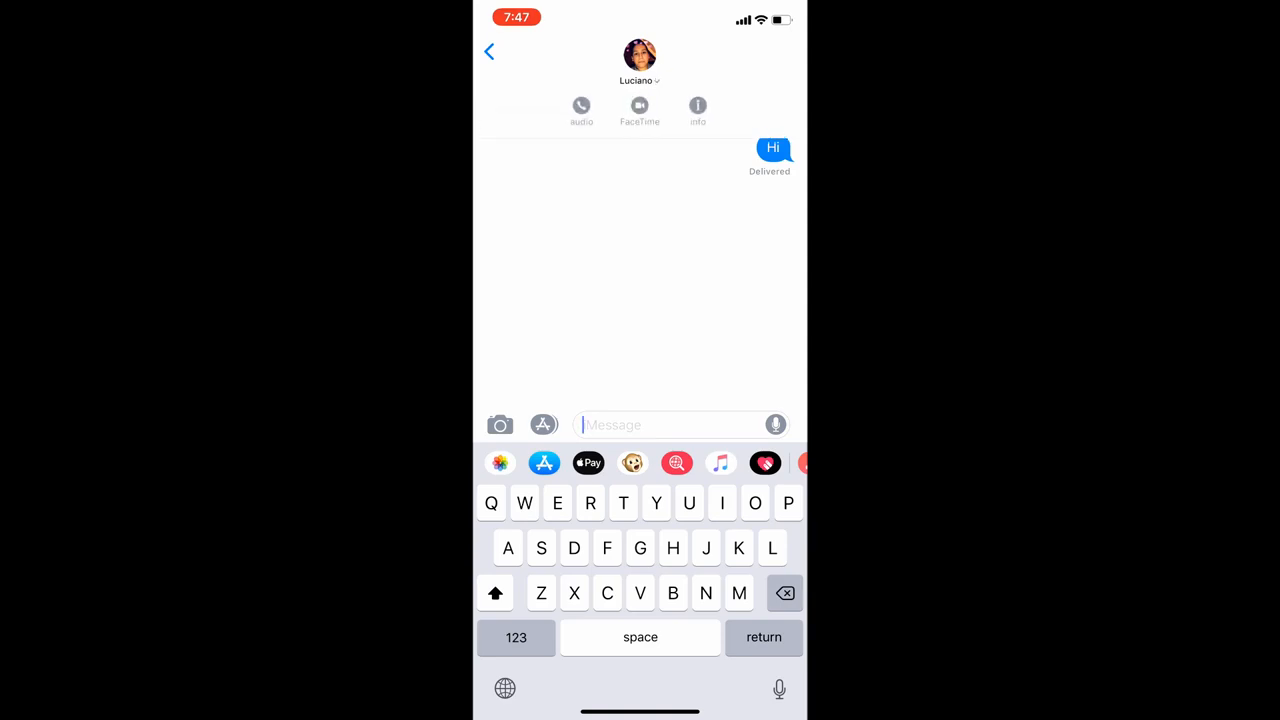
click(697, 107)
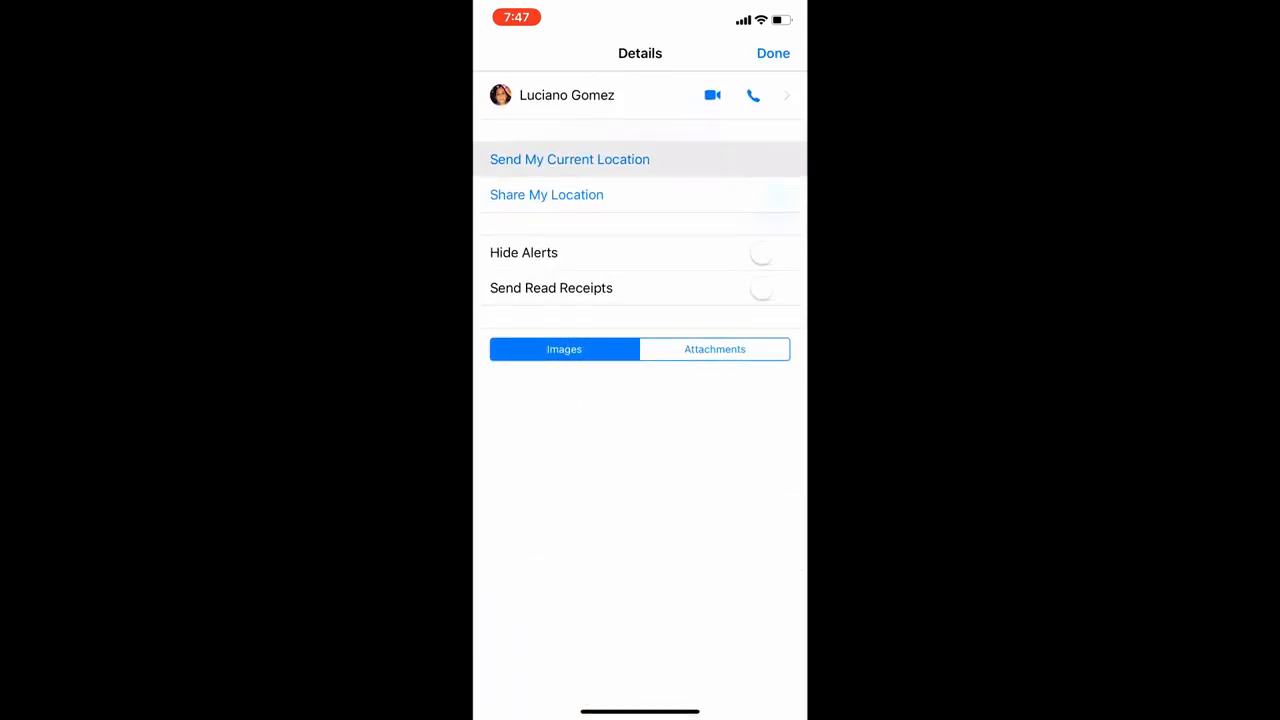
click(773, 53)
text(I am at)
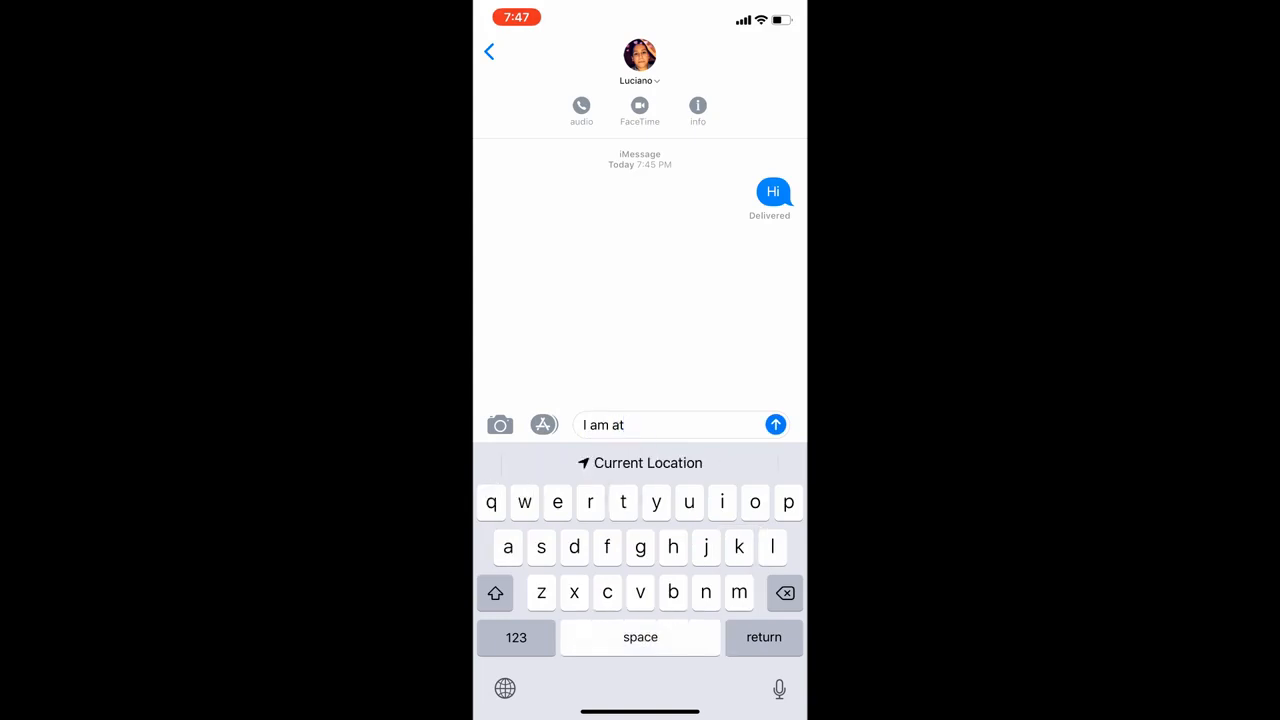
click(640, 462)
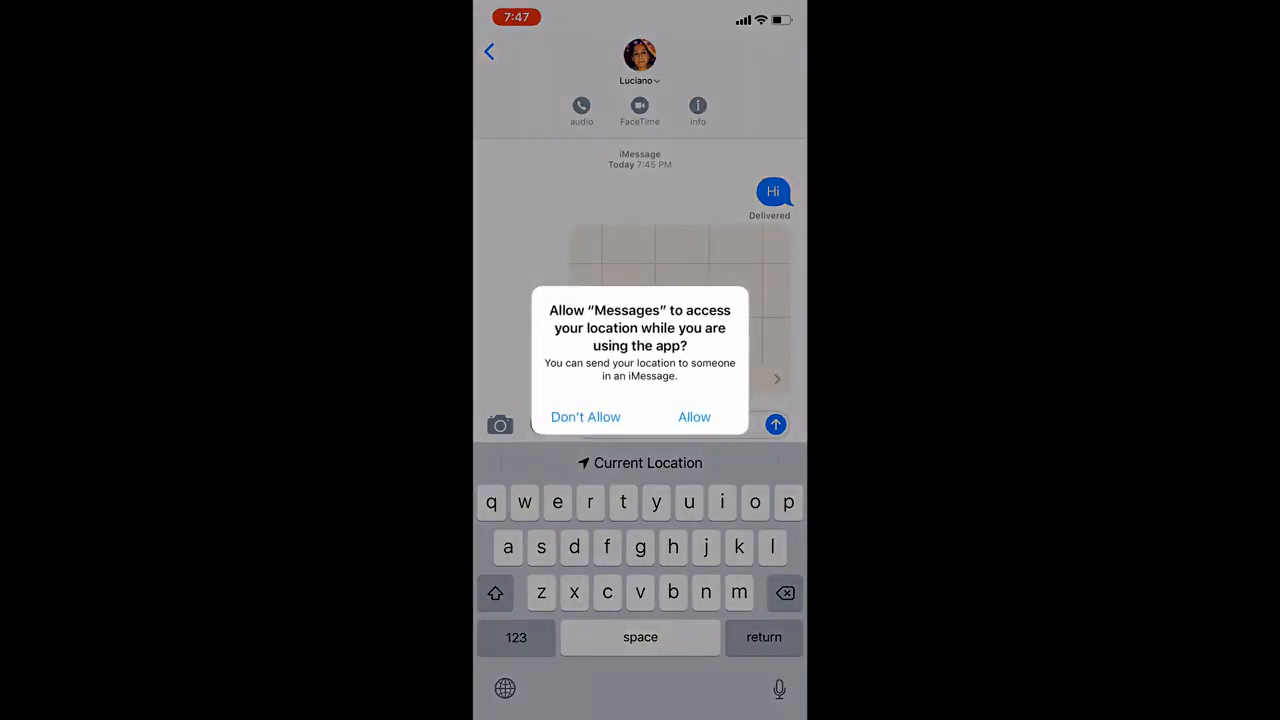
click(694, 417)
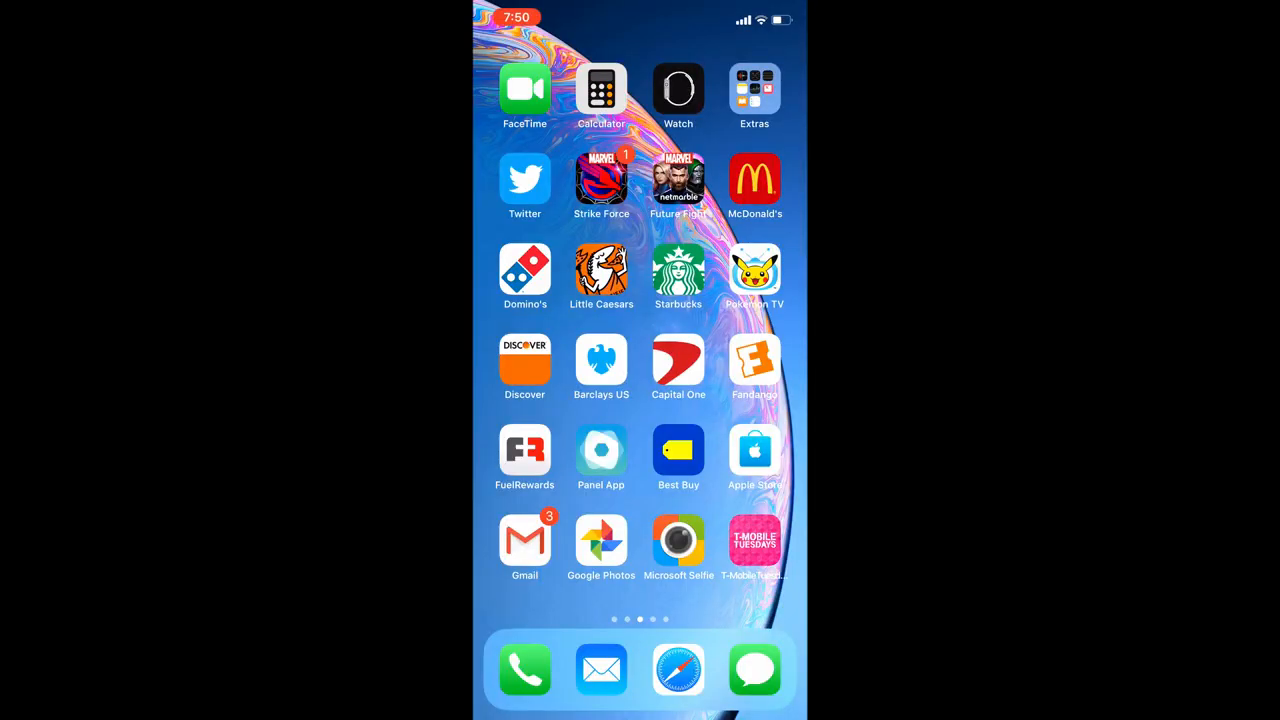
Open Calculator, clear the previous 54,863 result, and enter 84
click(601, 89)
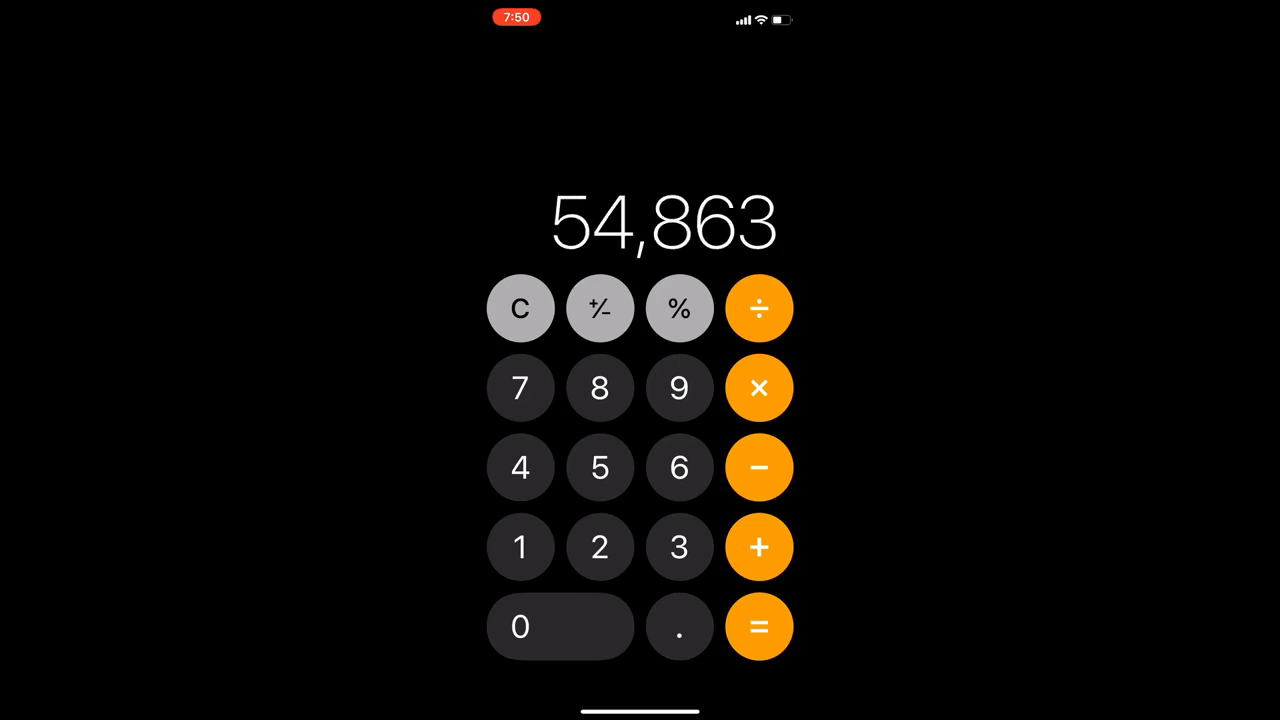
click(519, 308)
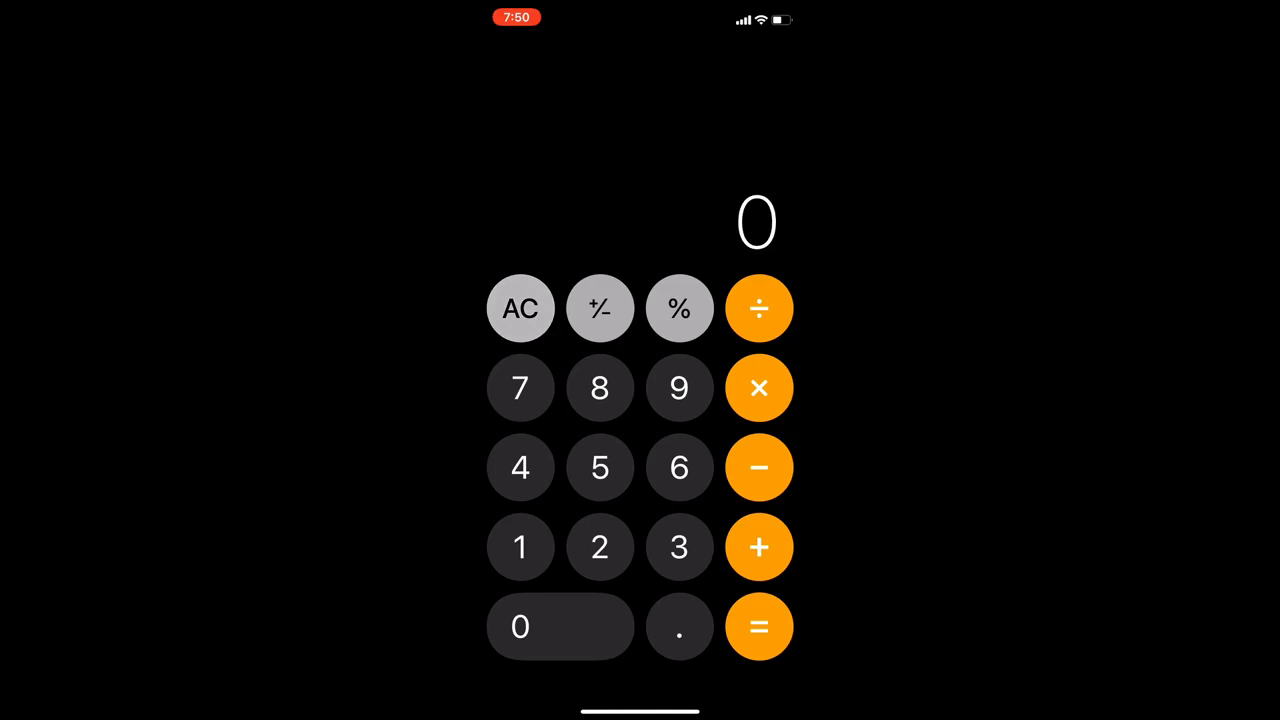
click(599, 388)
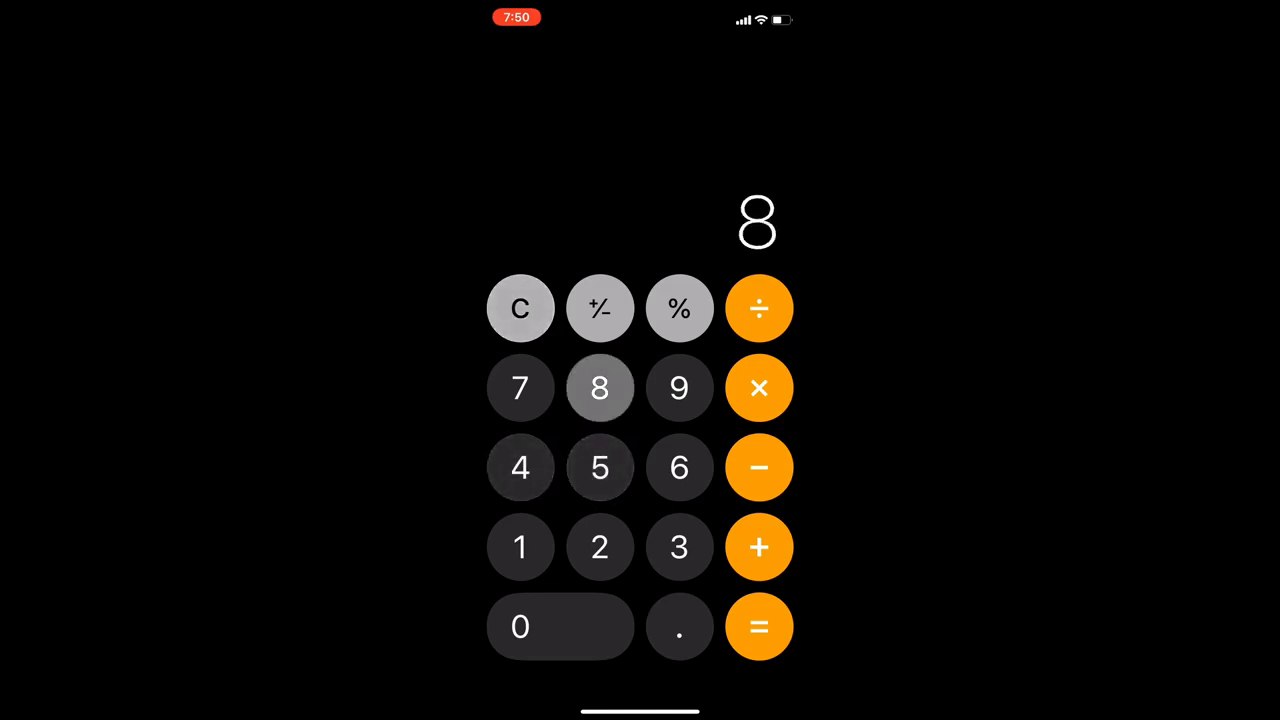
click(519, 467)
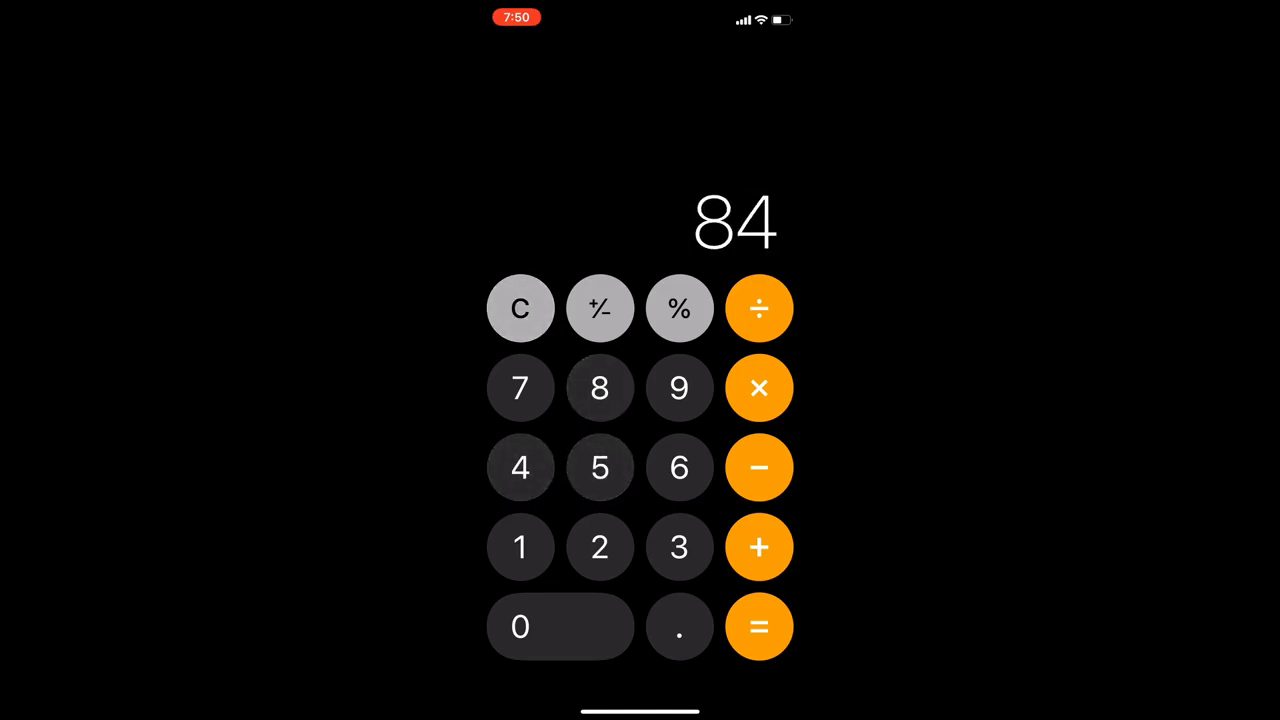